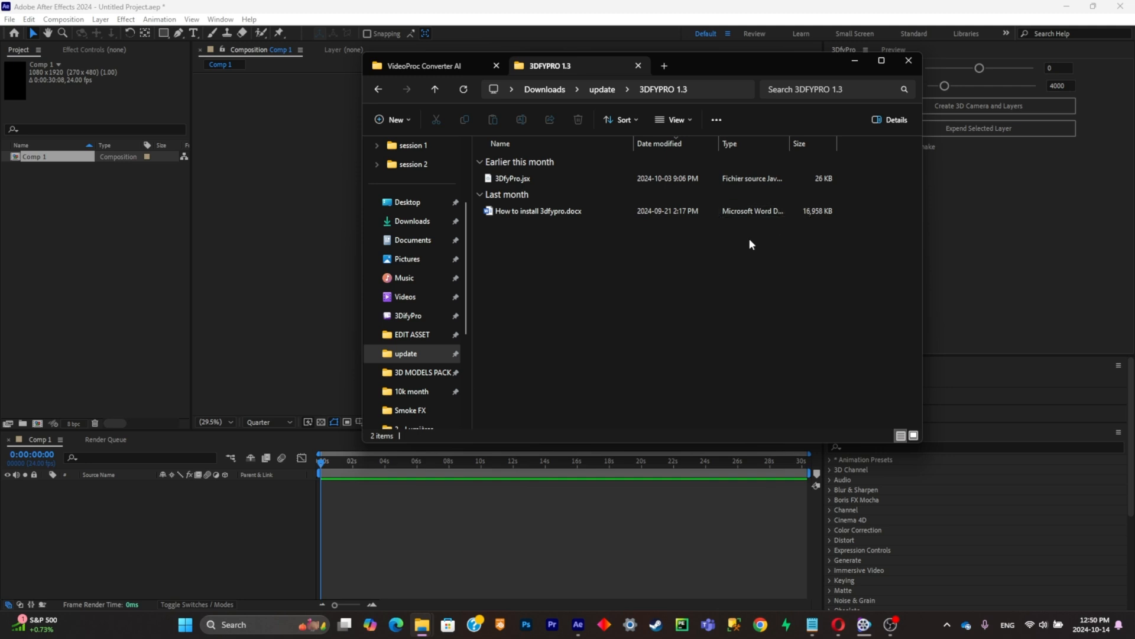
Select the 3DifyPro.jsx script and bring up options for the After Effects 2024 search result.
left_click(512, 178)
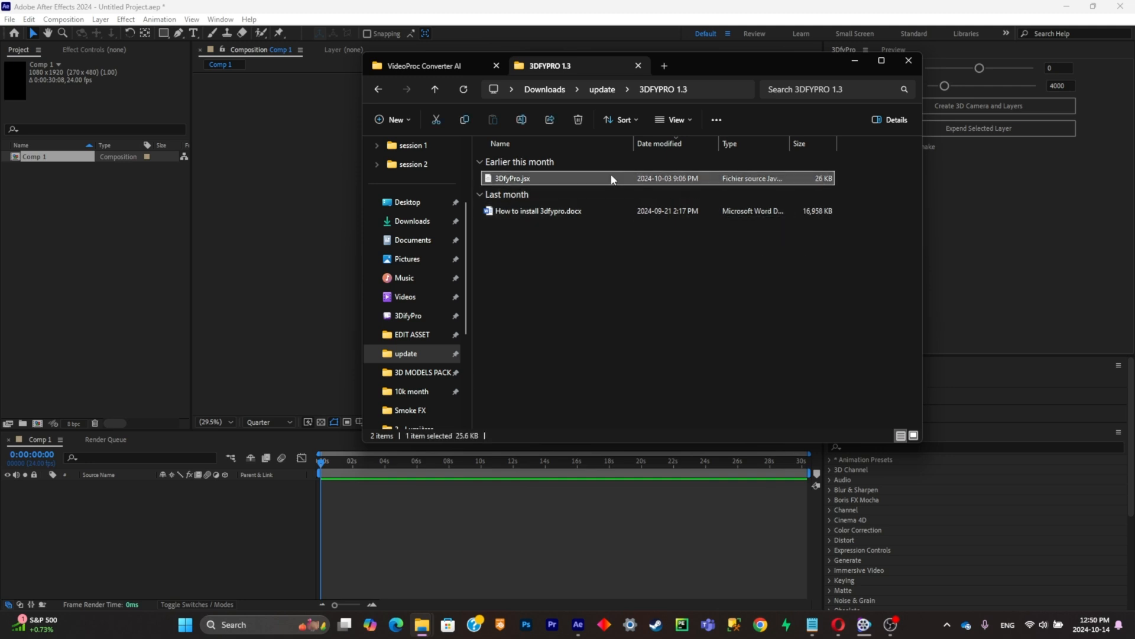
mouse_move(594, 180)
type("after effec")
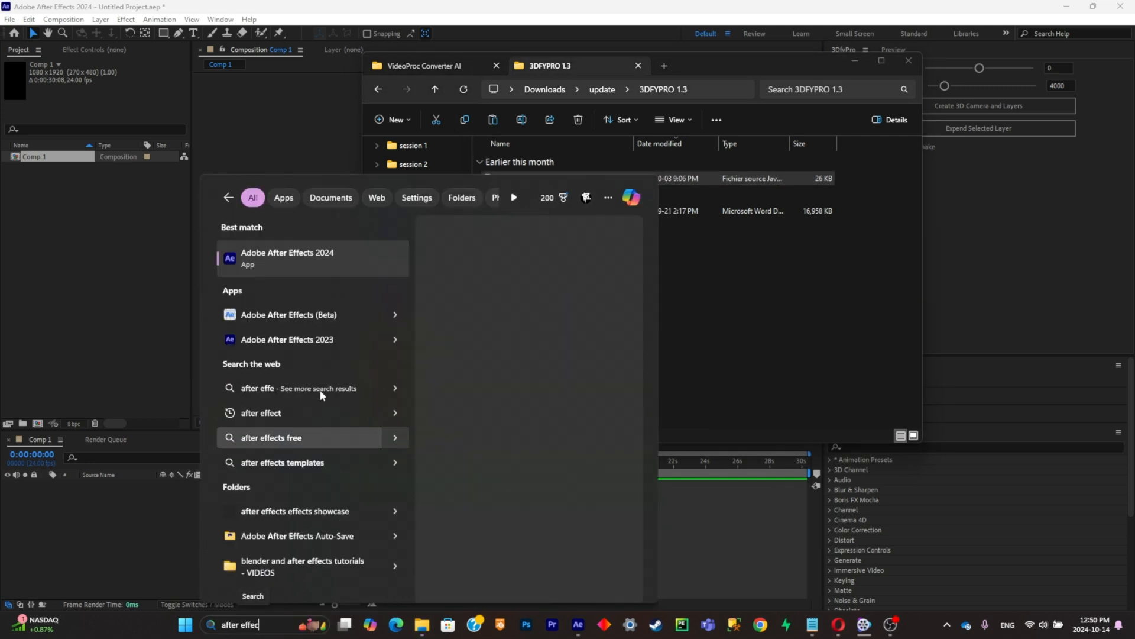
right_click(287, 258)
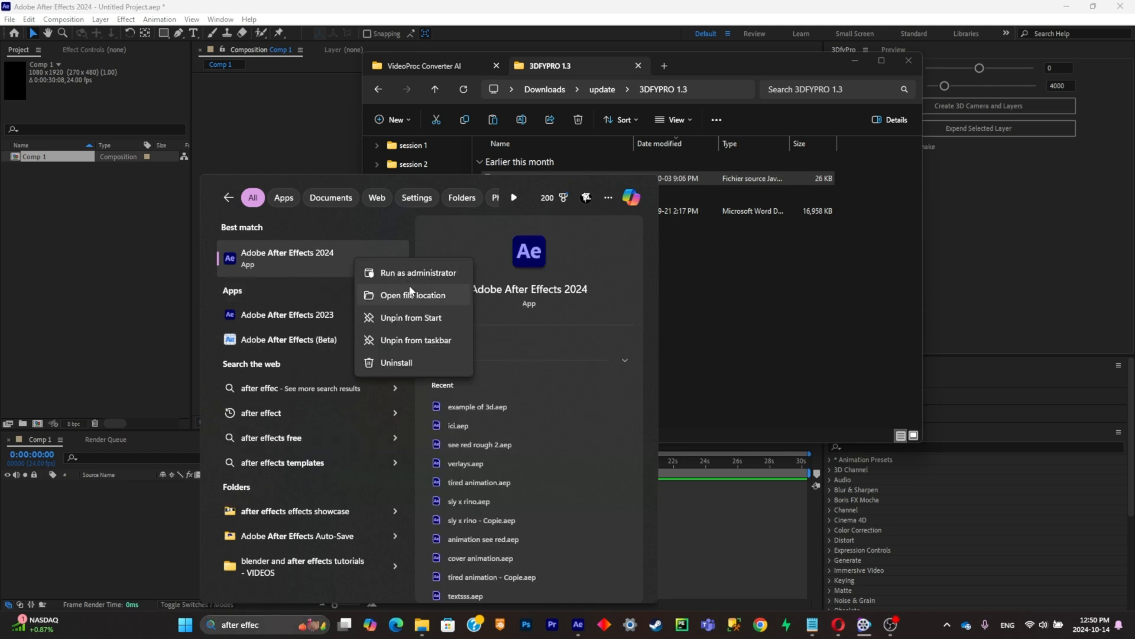
Navigate from the After Effects 2024 shortcut to its install folder and into Scripts.
left_click(412, 295)
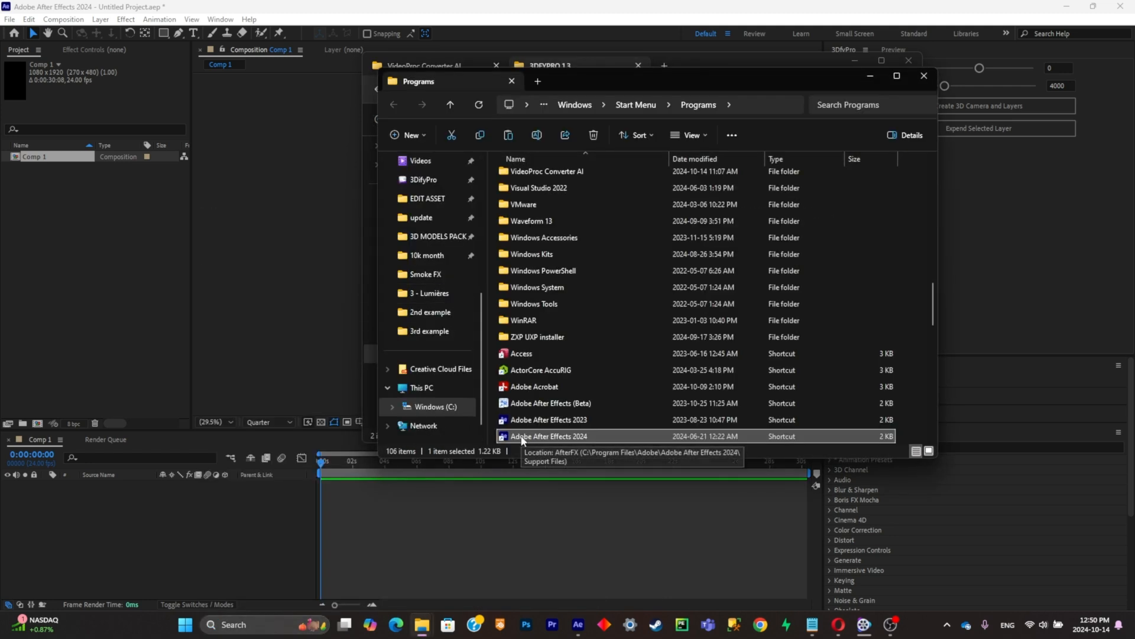
right_click(548, 435)
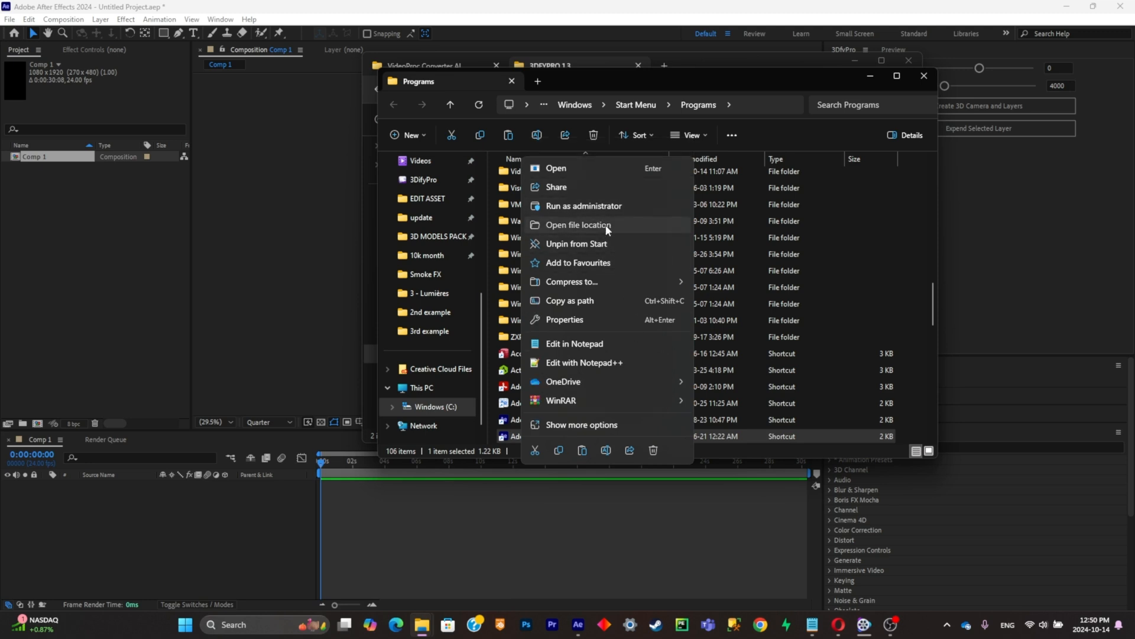
left_click(578, 225)
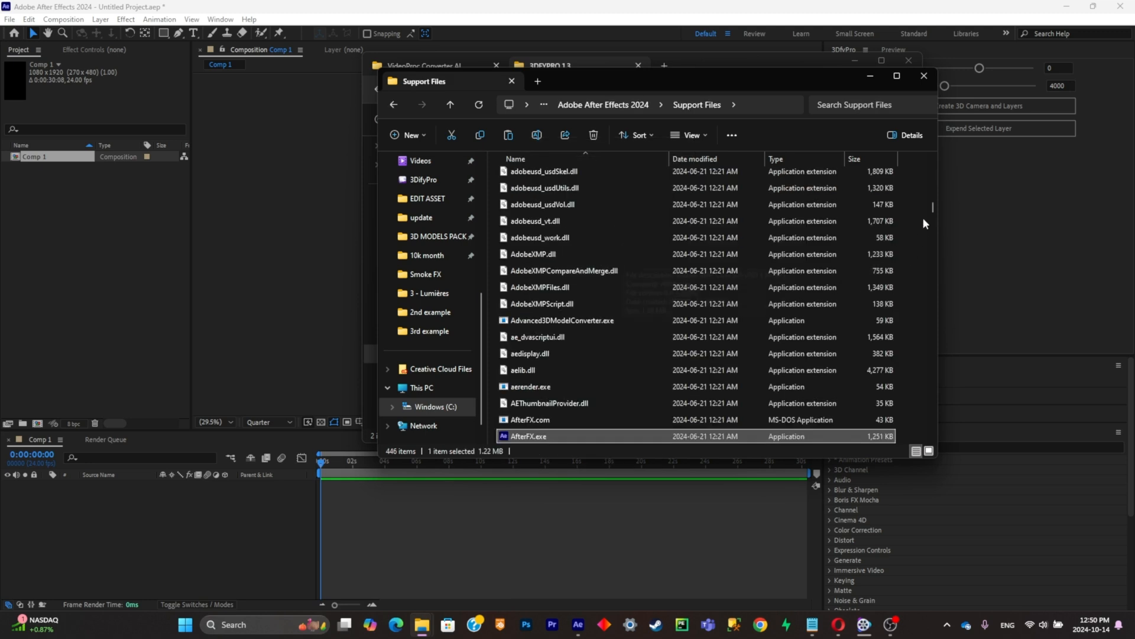
scroll("down", 3)
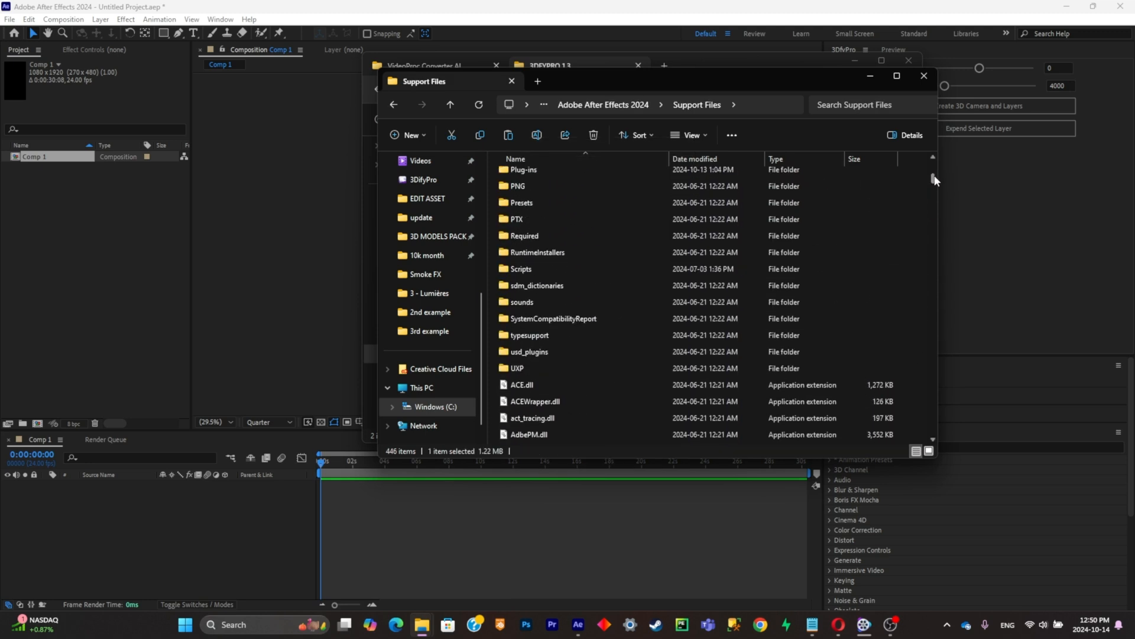
double_click(520, 268)
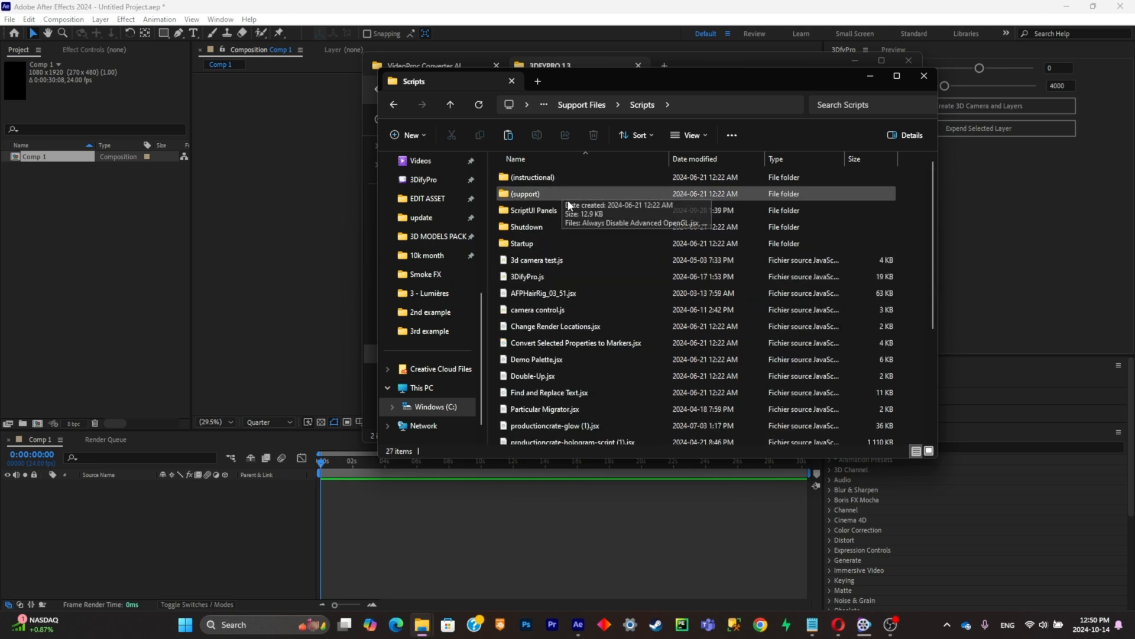
double_click(533, 209)
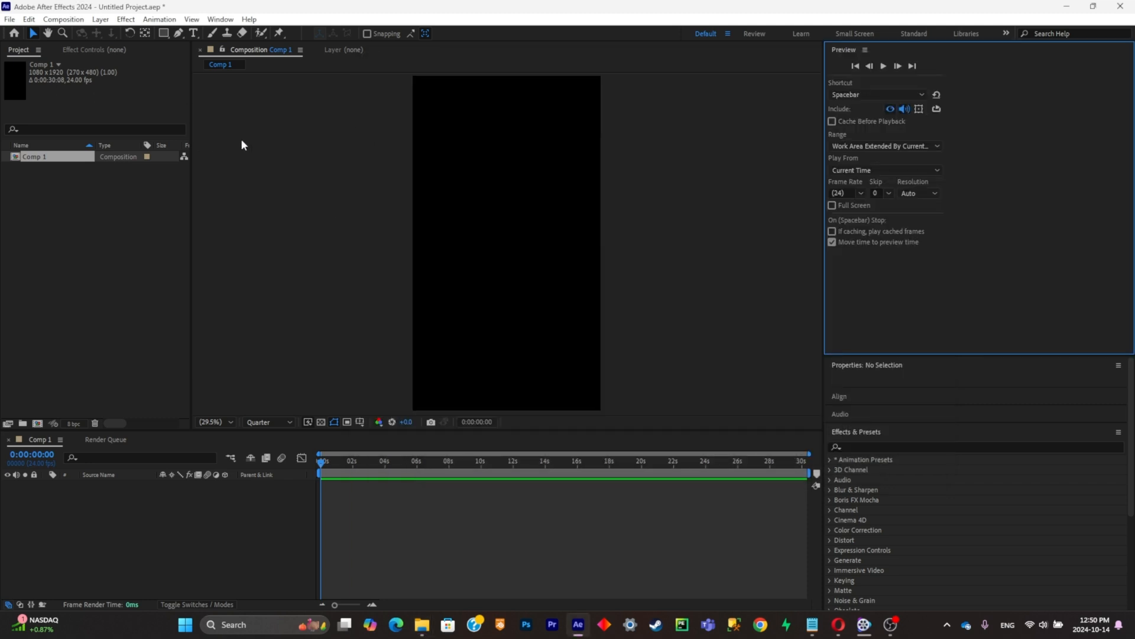
mouse_move(219, 193)
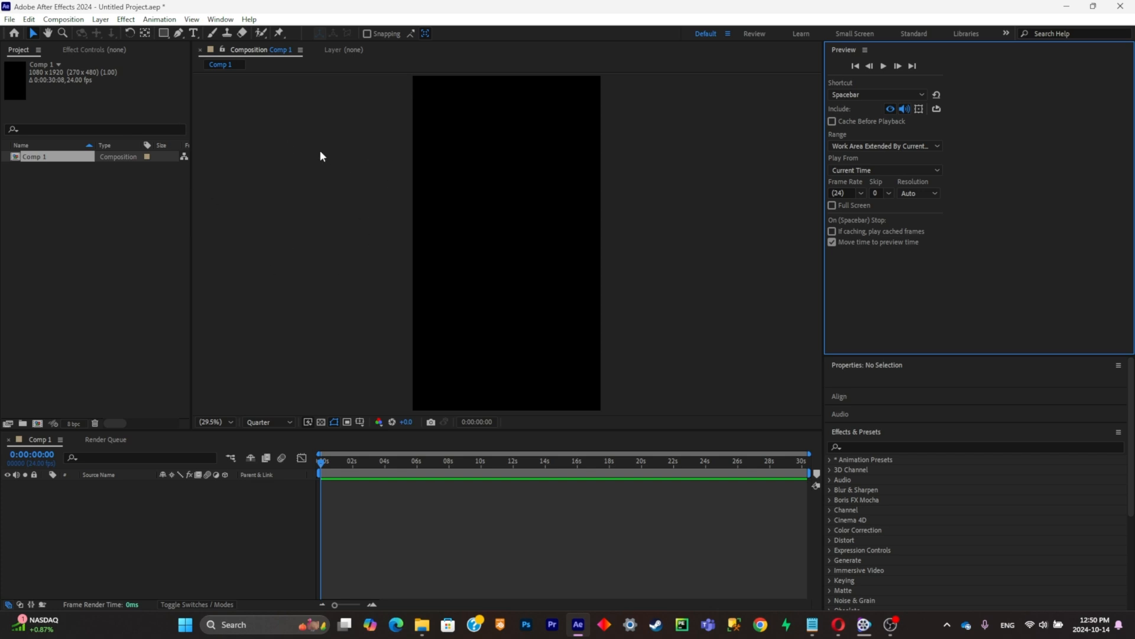
Launch the 3DifyPro.jsx script panel from the bottom of the Window menu.
left_click(220, 18)
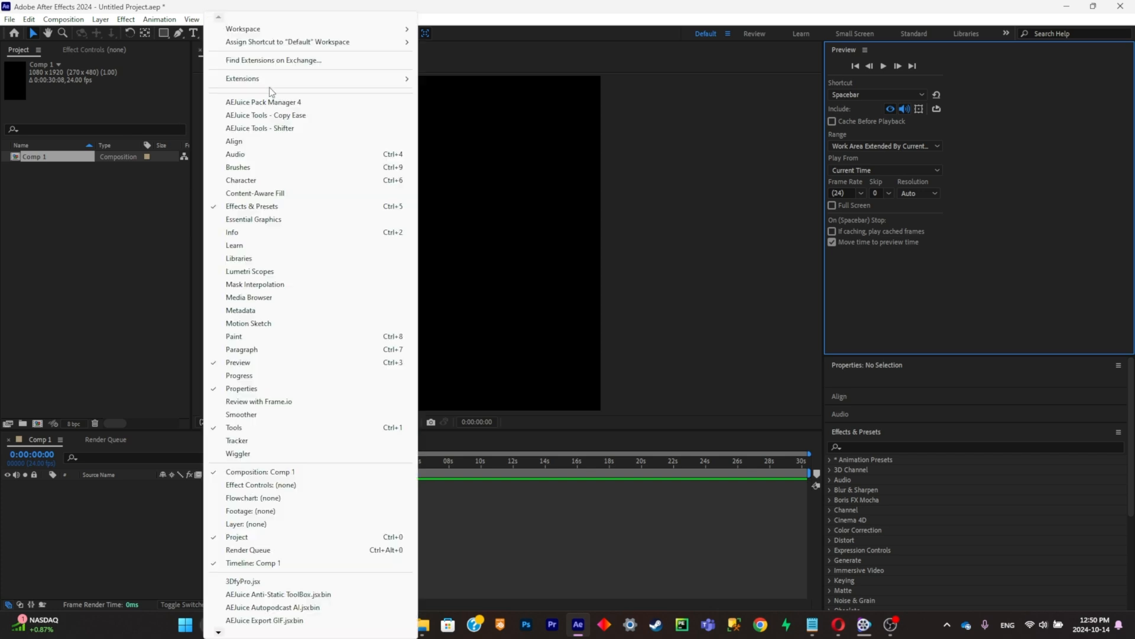
mouse_move(247, 586)
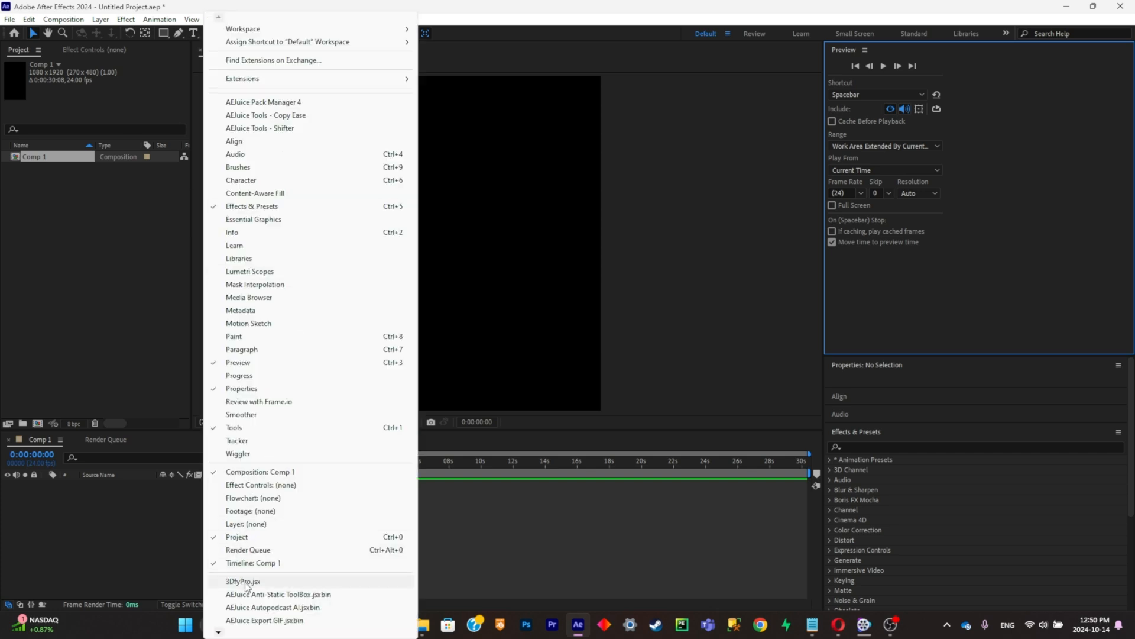
left_click(243, 580)
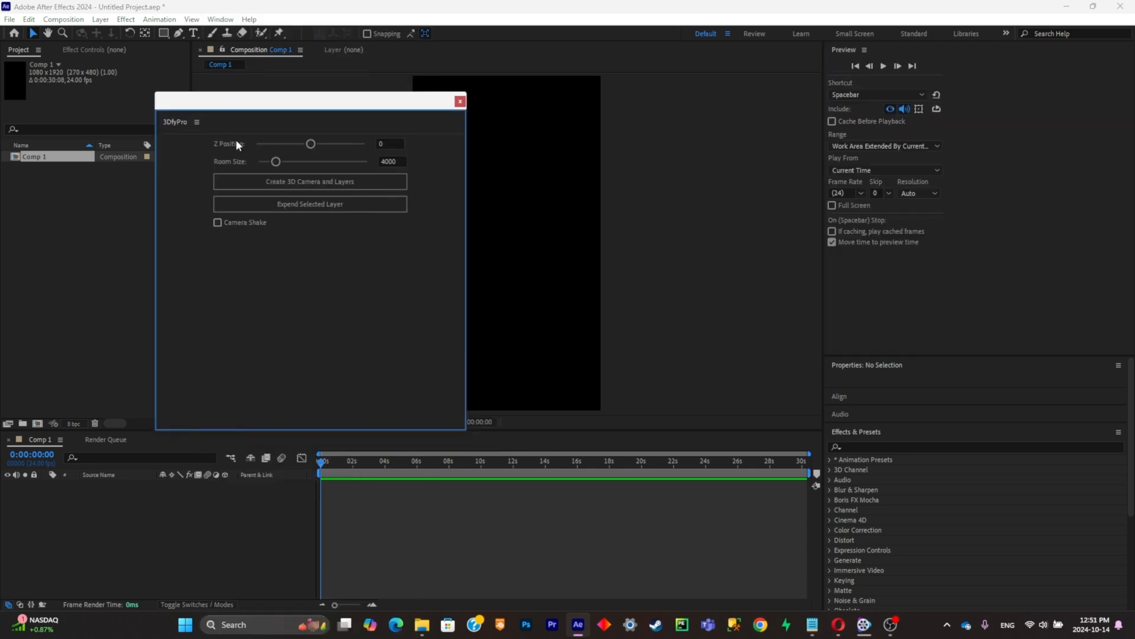
mouse_move(194, 144)
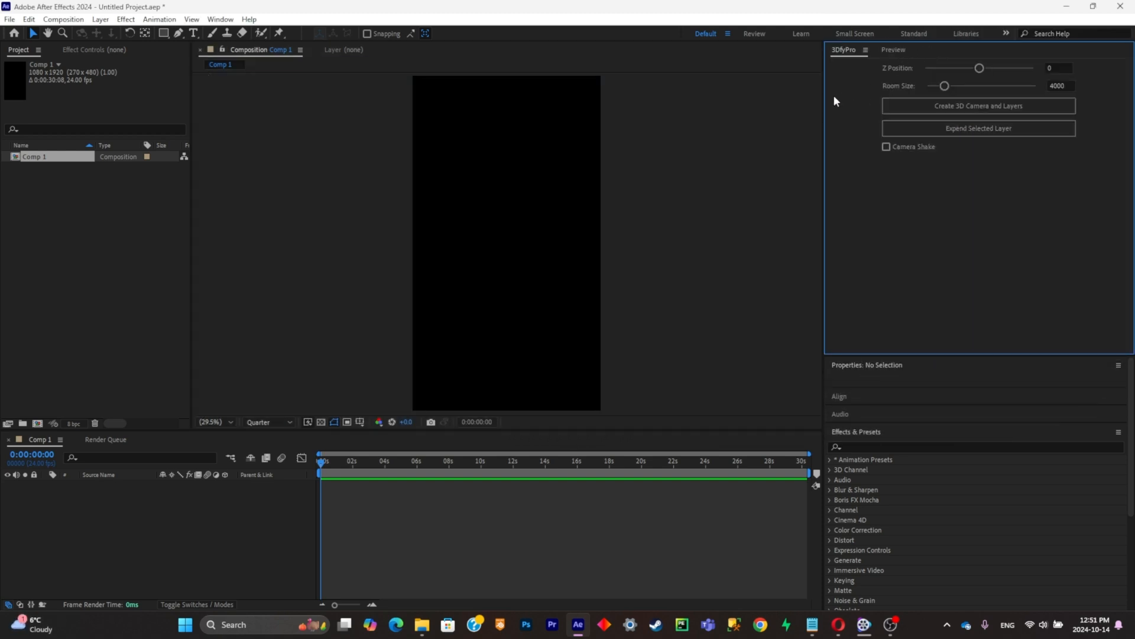
mouse_move(625, 322)
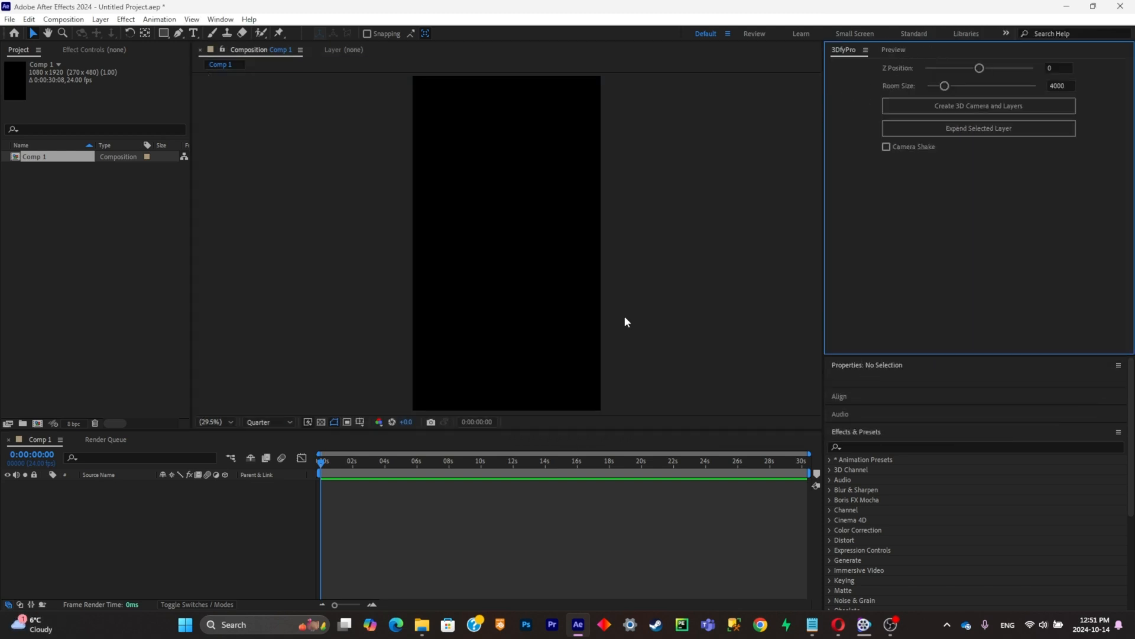
In Photoshop, clear the partial selection and use Select Subject on the umbrella walker.
left_click(526, 625)
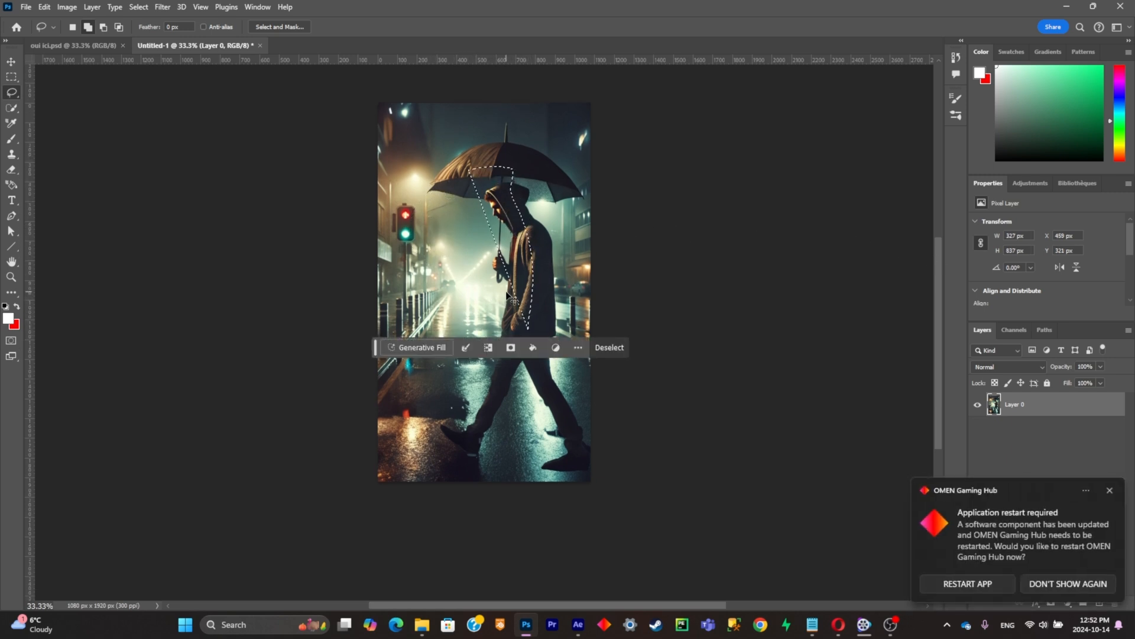
left_click(609, 347)
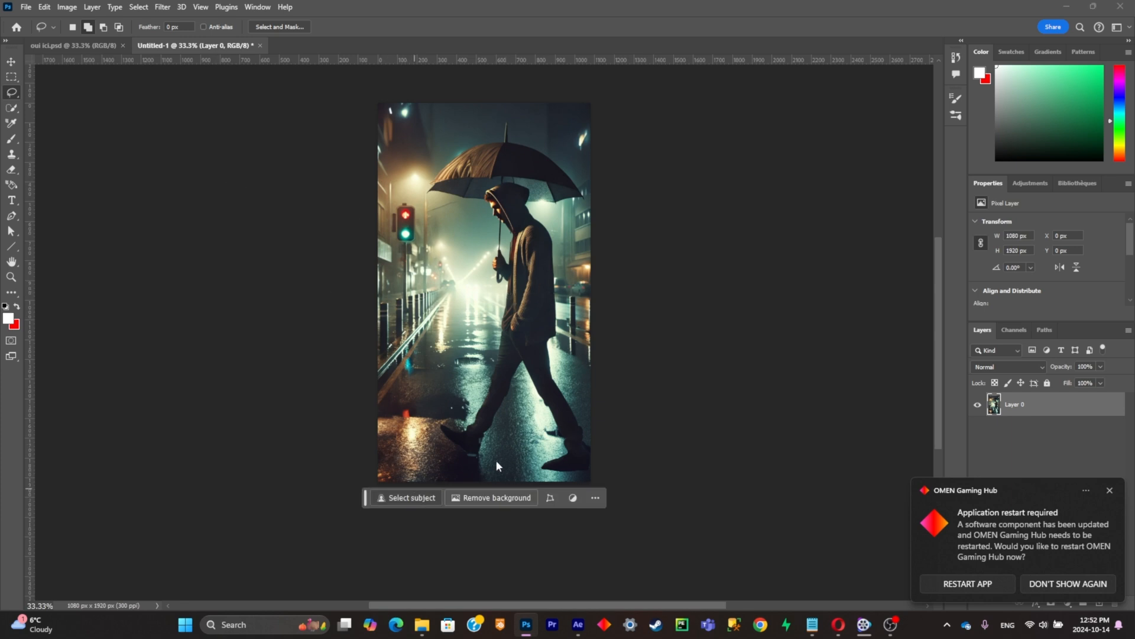
left_click(410, 498)
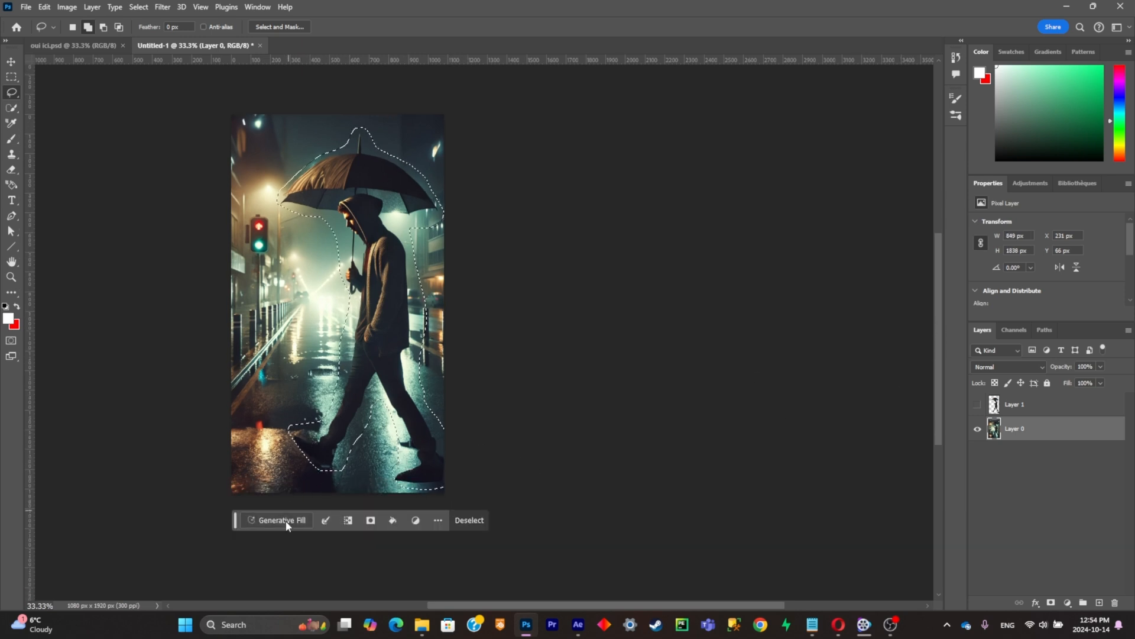
Generate a fill removing the walker, then Delete and Fill the selection on Layer 0.
left_click(281, 520)
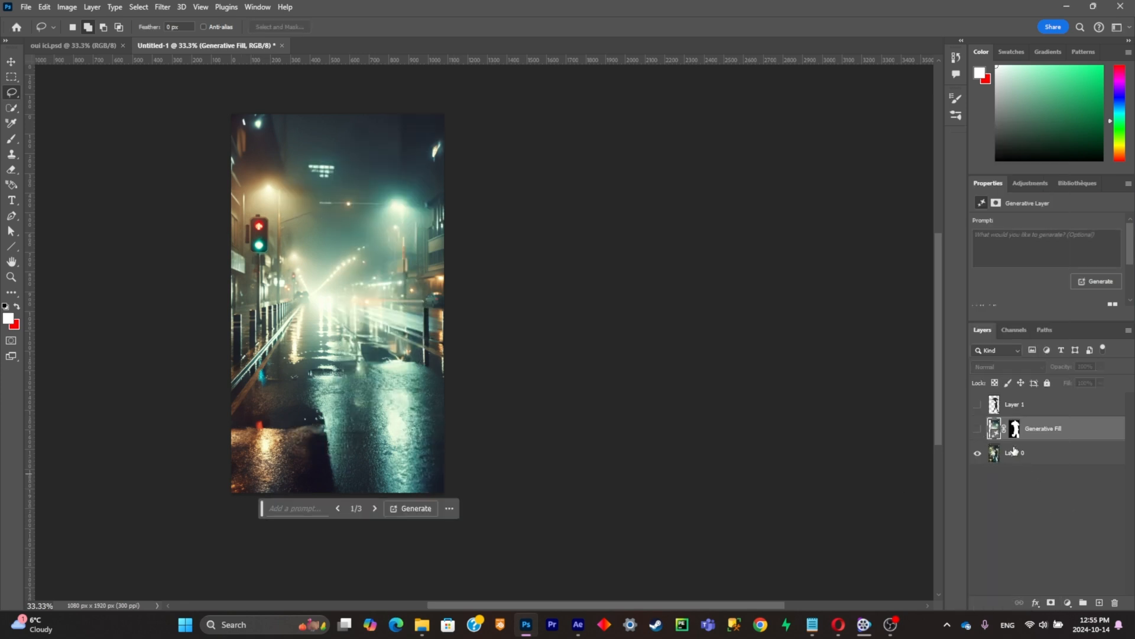
left_click(1014, 453)
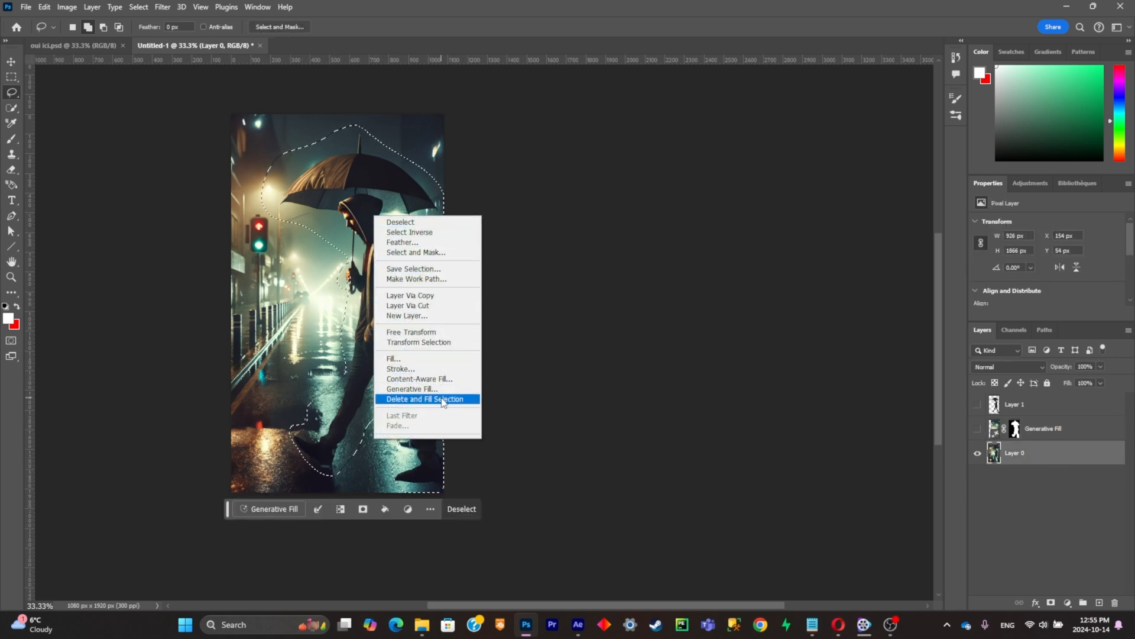
left_click(425, 399)
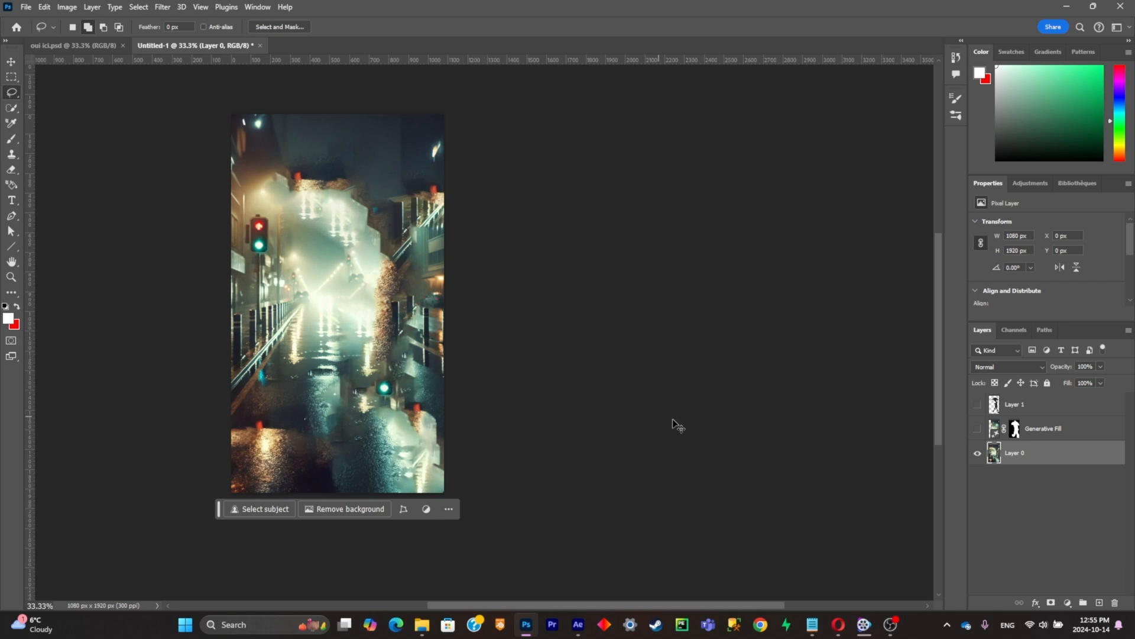
left_click(265, 508)
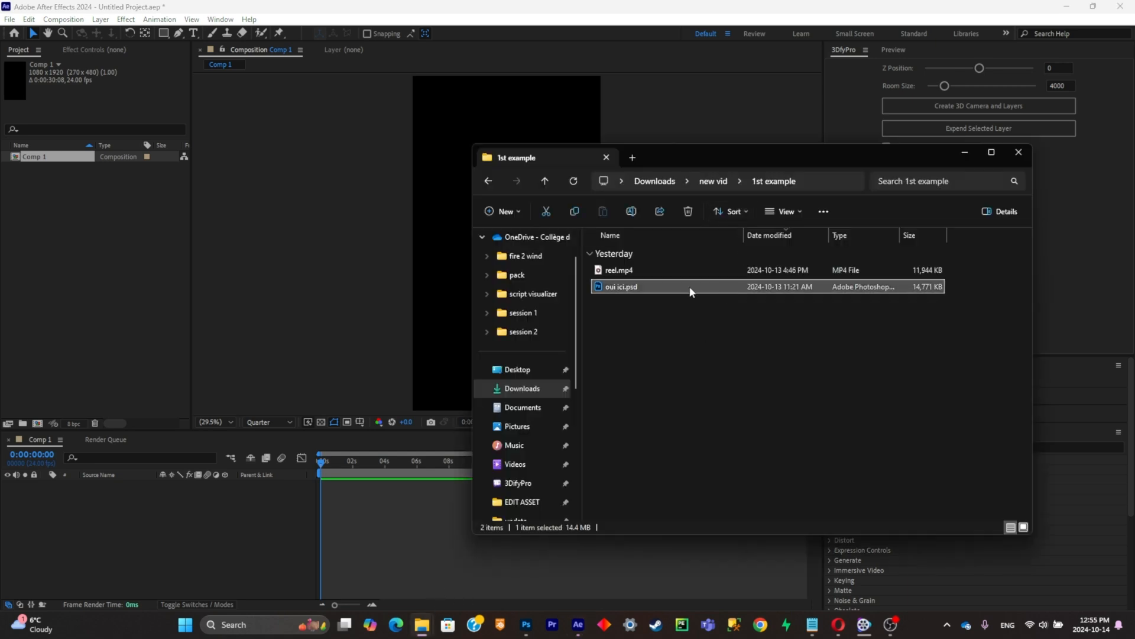
Import oui ici.psd as a composition and set viewer resolution to Full.
double_click(621, 287)
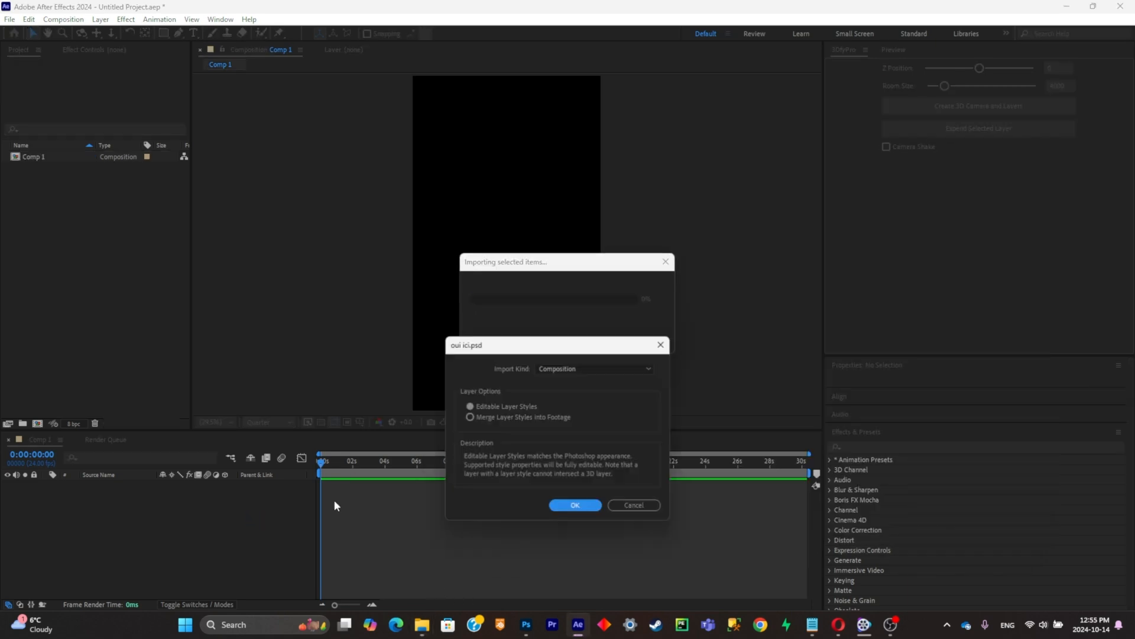
left_click(575, 505)
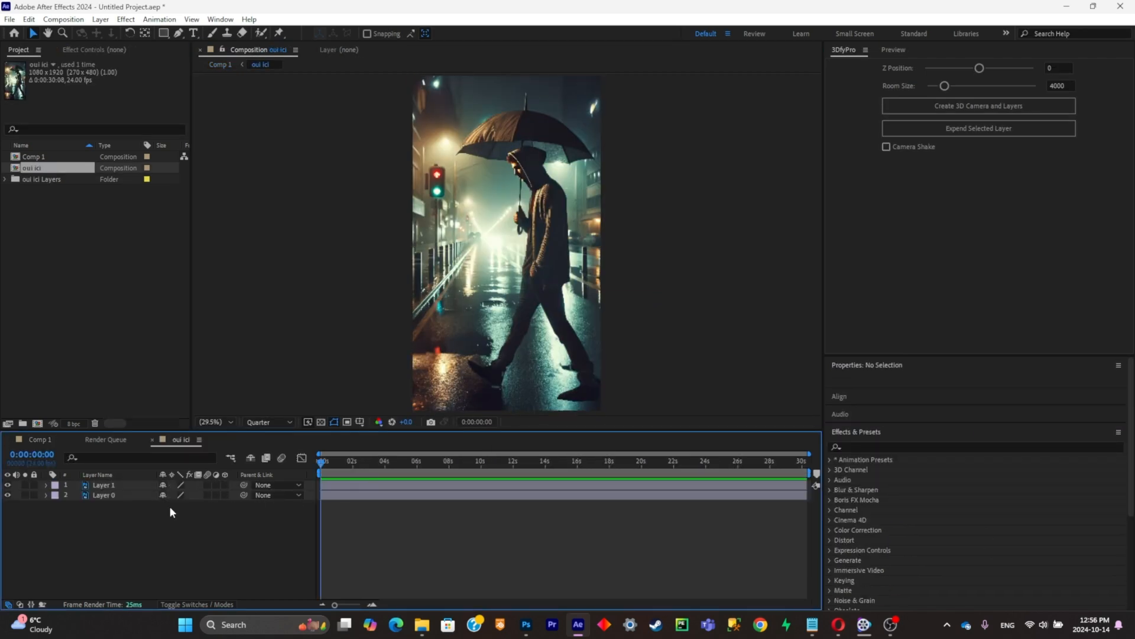
left_click(264, 422)
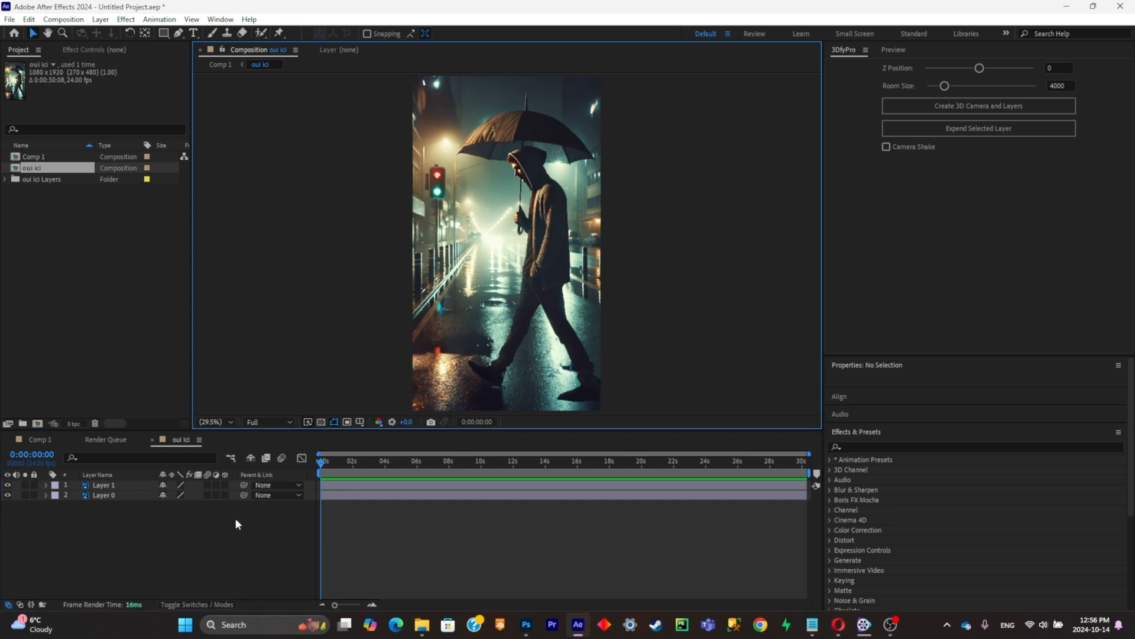
mouse_move(238, 535)
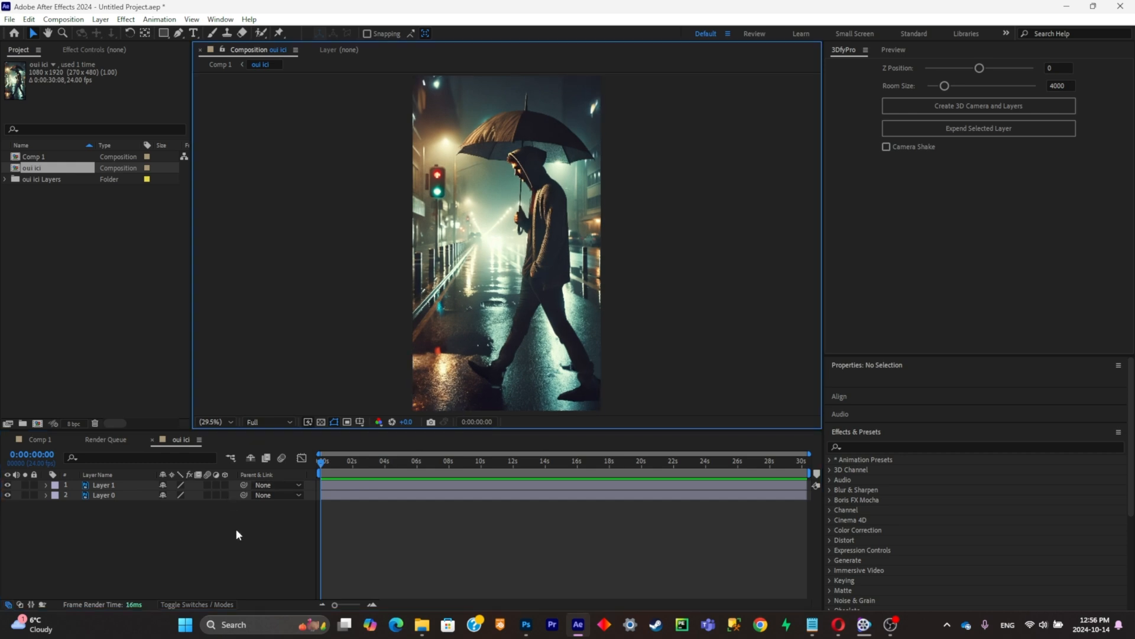
Add a trial camera and null, parent them, and split the viewer into 2 Views.
right_click(238, 529)
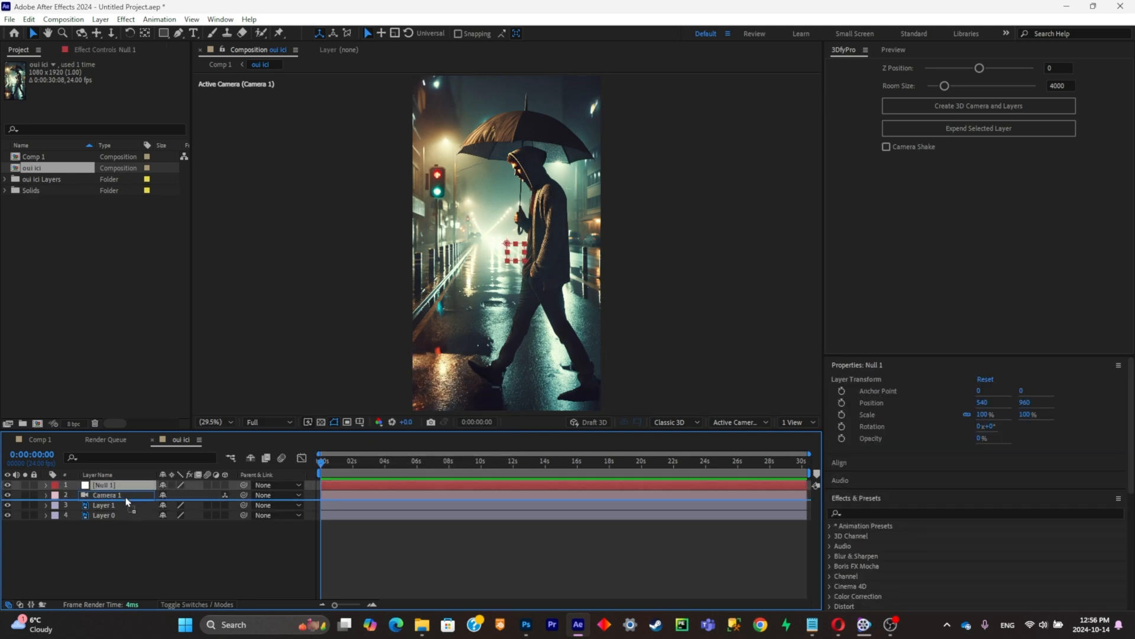
left_click_drag(109, 494, 108, 485)
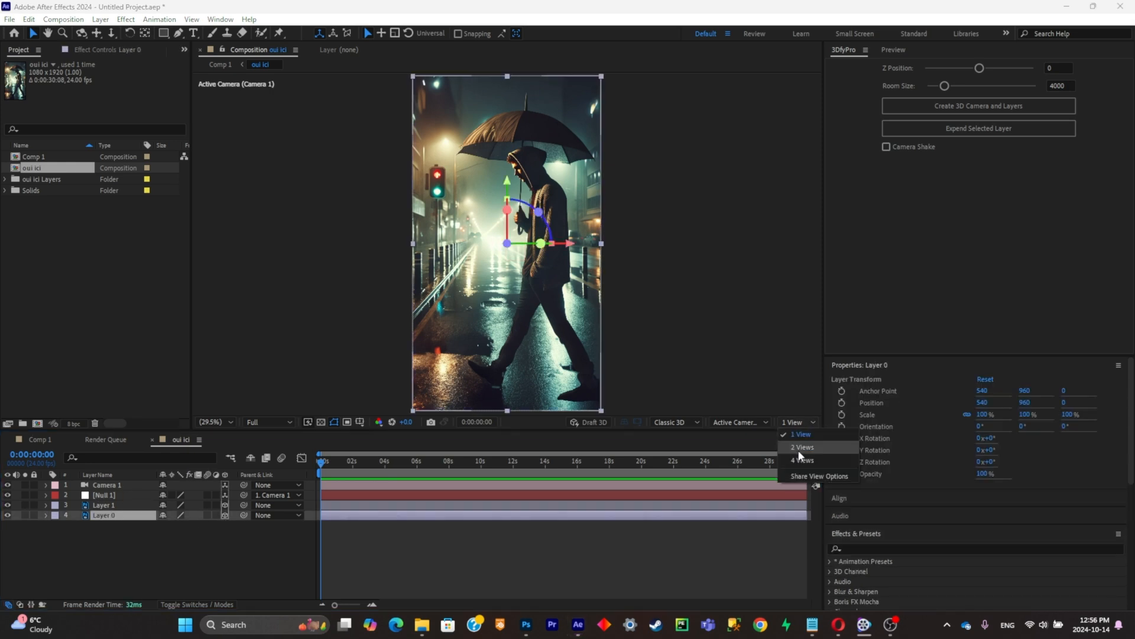
left_click(801, 447)
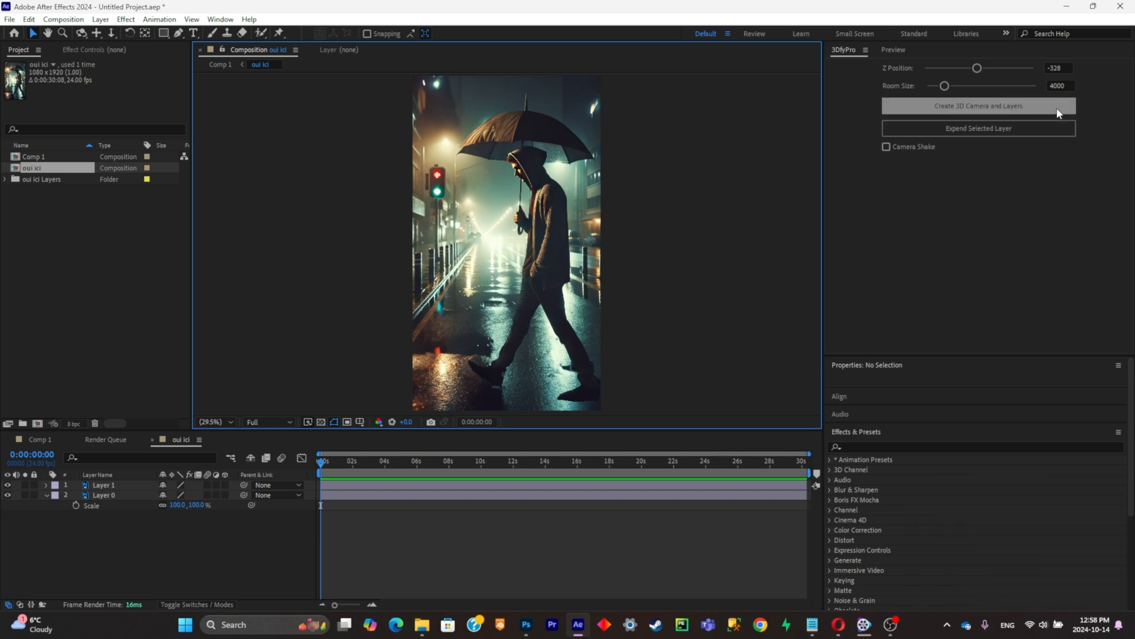
Generate the 3DifyPro camera rig for the street photo and go to Comp 1.
left_click(978, 106)
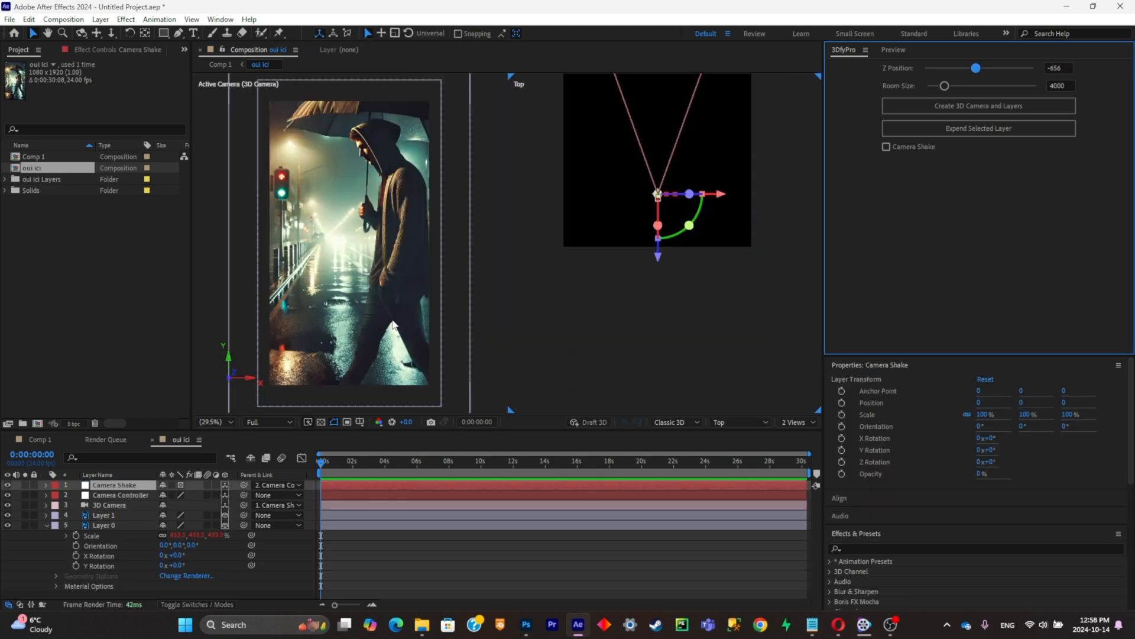
left_click(121, 494)
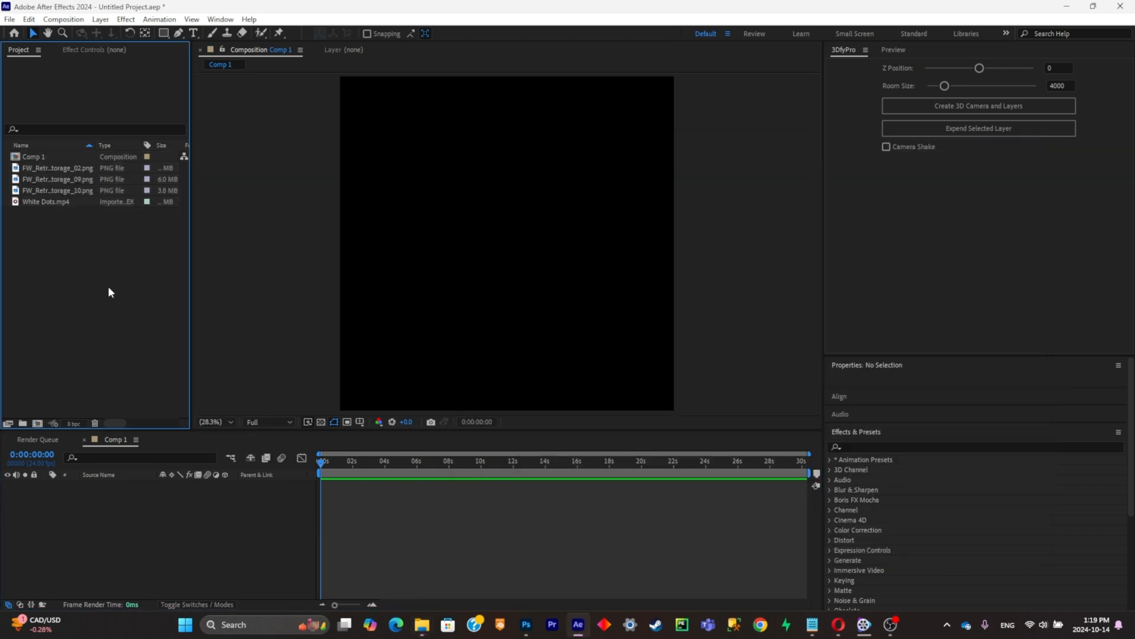
Work through the Comp 1 collage layers, selecting the cassette image layer.
left_click(46, 201)
type("drop shad")
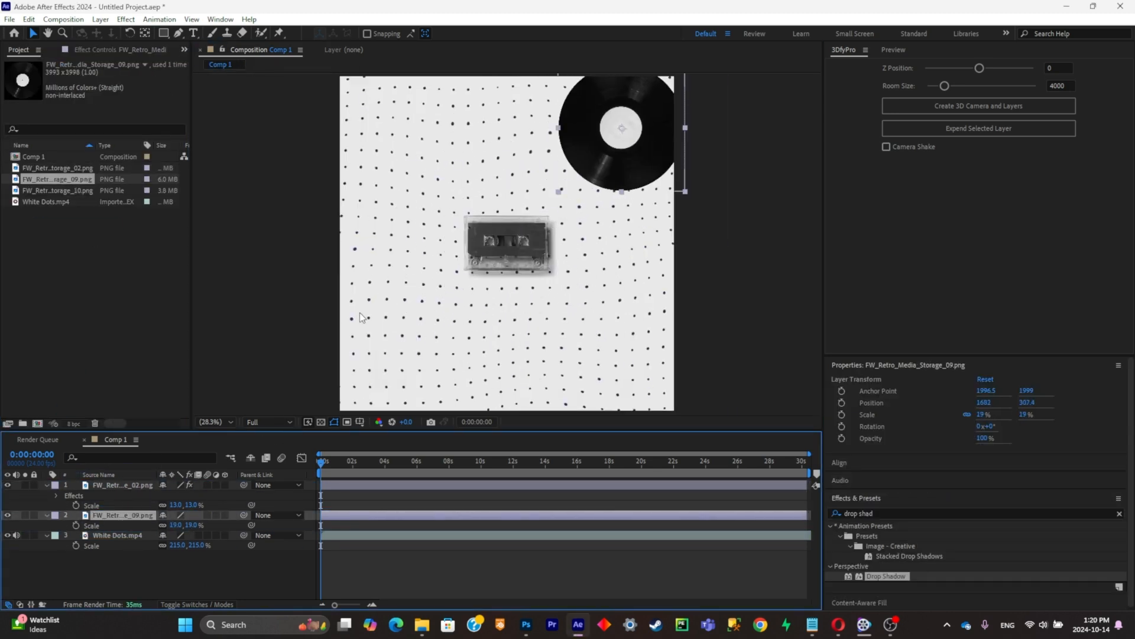
left_click(122, 485)
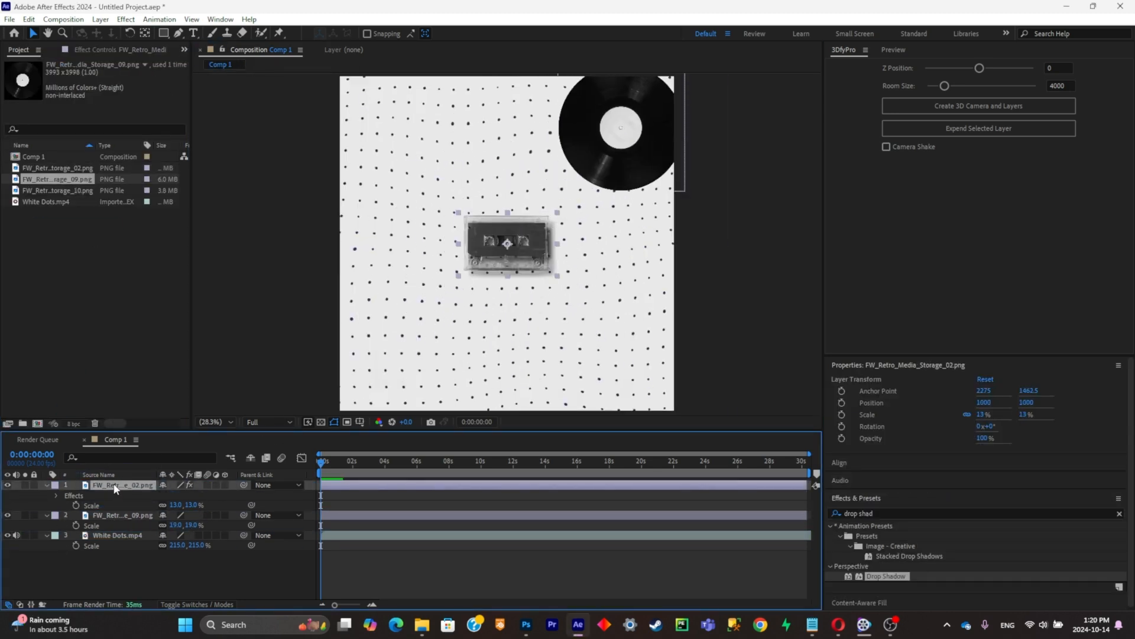
left_click(117, 535)
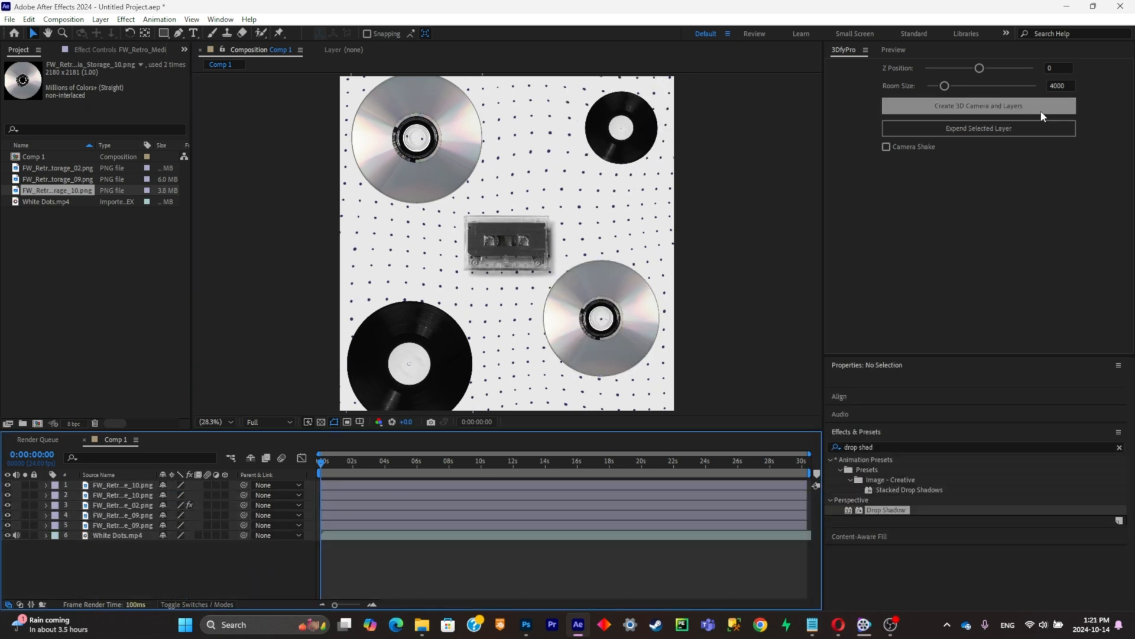
Create the 3DifyPro camera rig for the collage and show camera and top views side by side.
left_click(978, 105)
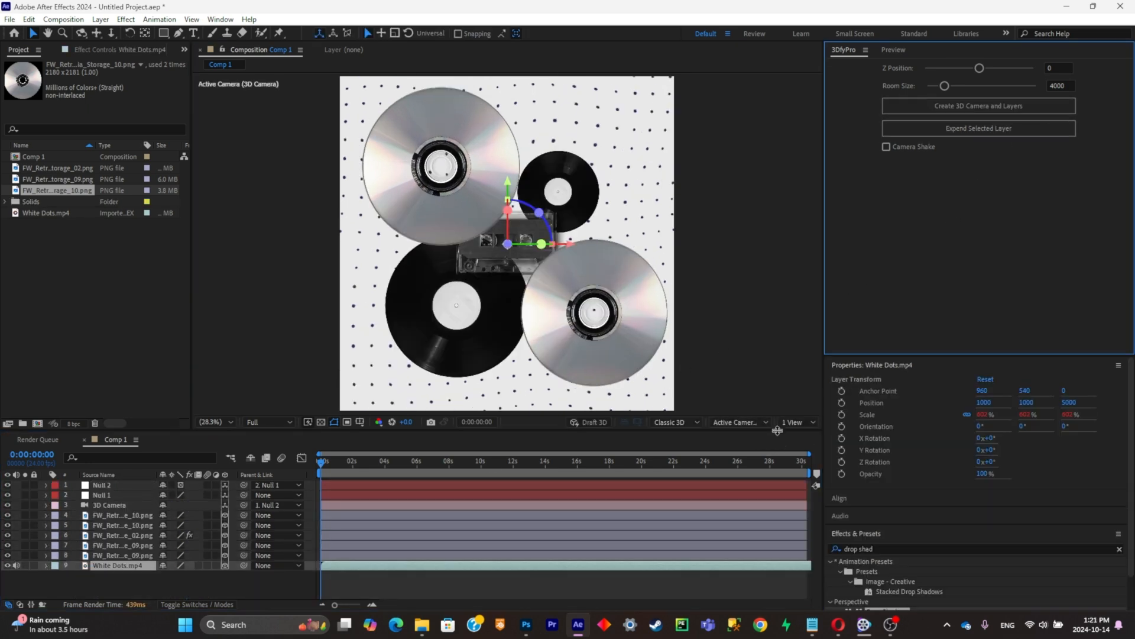
left_click(796, 422)
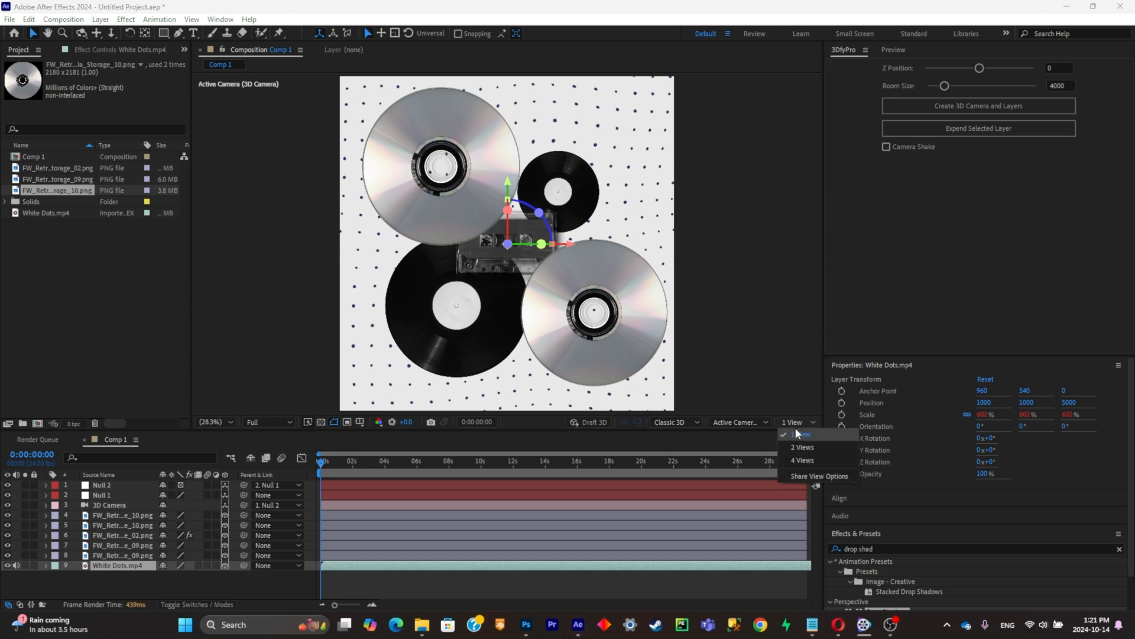
left_click(802, 448)
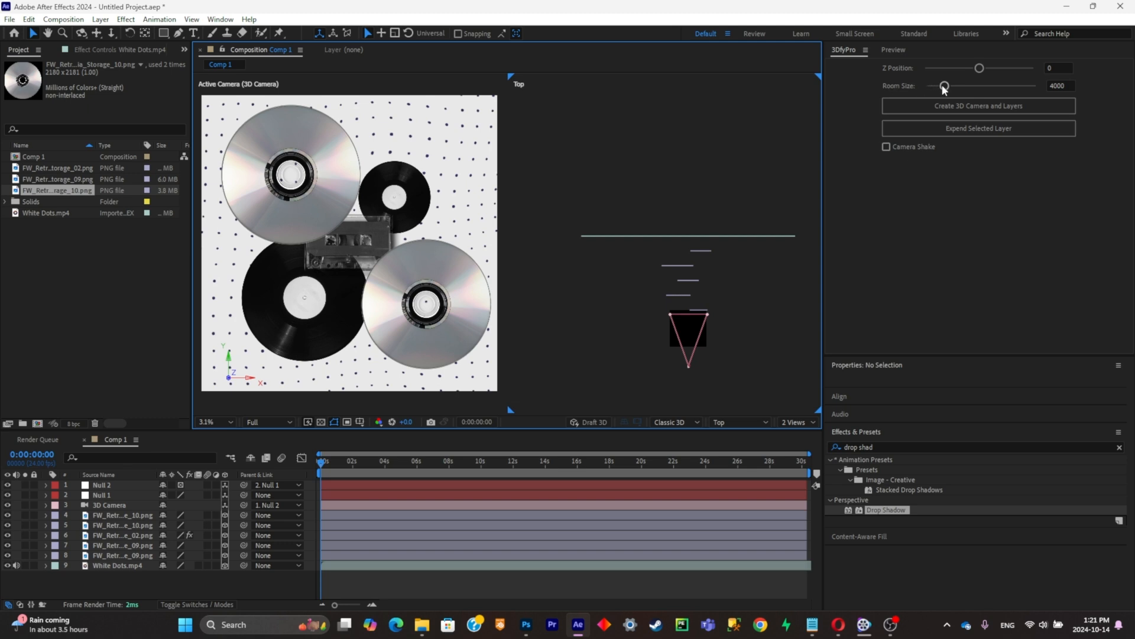
Adjust the 3DifyPro room size back and forth to spread the layers in depth.
left_click_drag(944, 85, 993, 85)
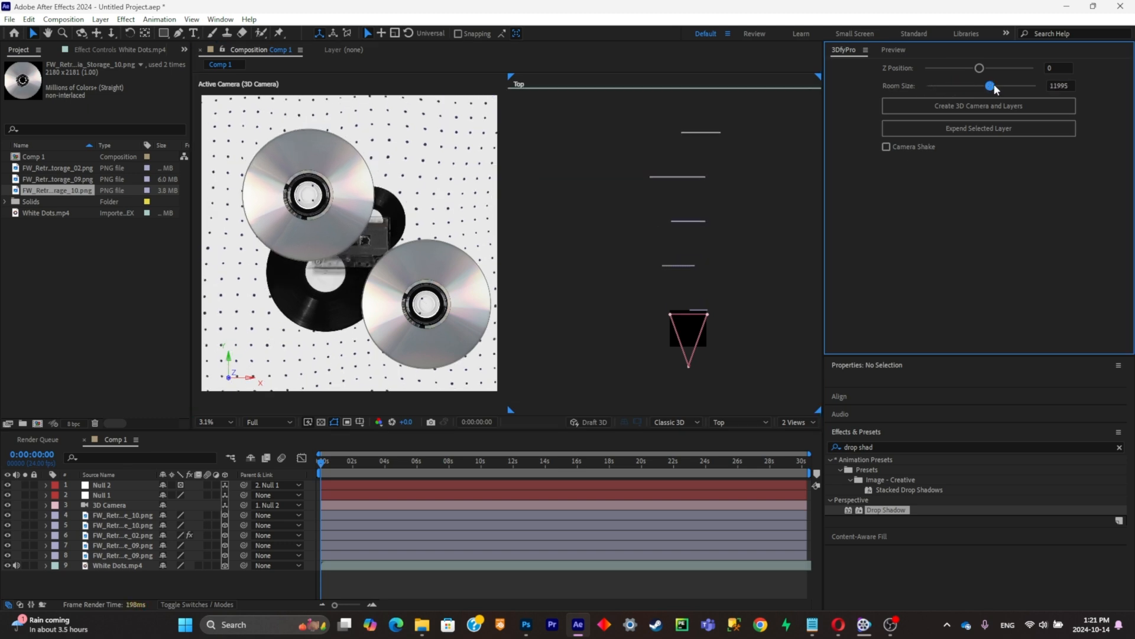
left_click_drag(992, 86, 979, 85)
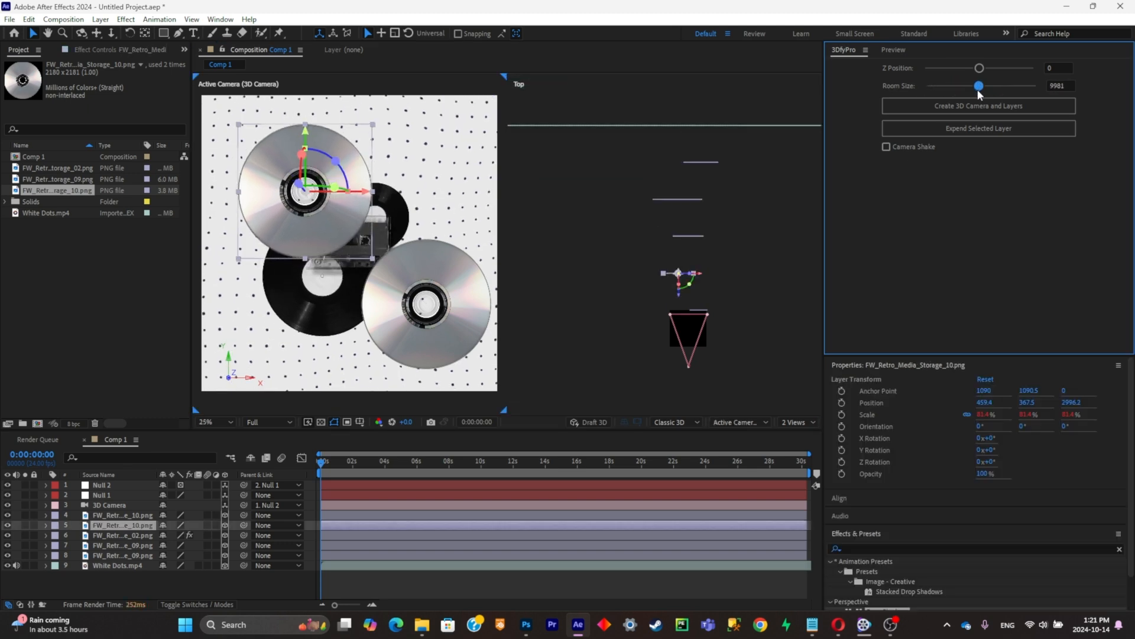
left_click_drag(981, 86, 982, 85)
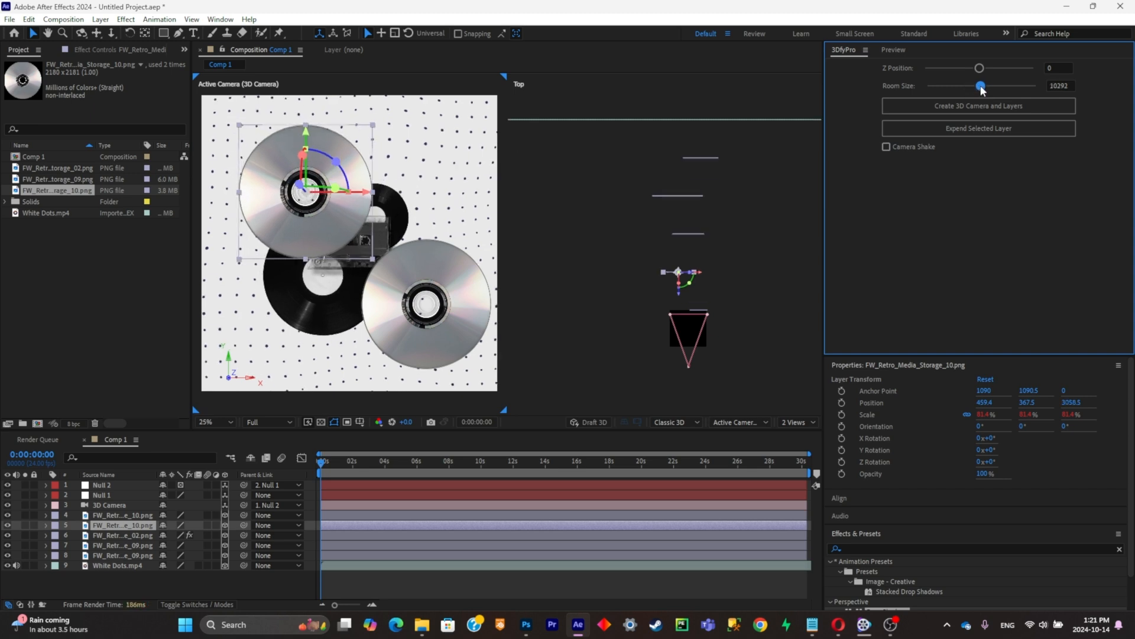
left_click_drag(981, 85, 1007, 86)
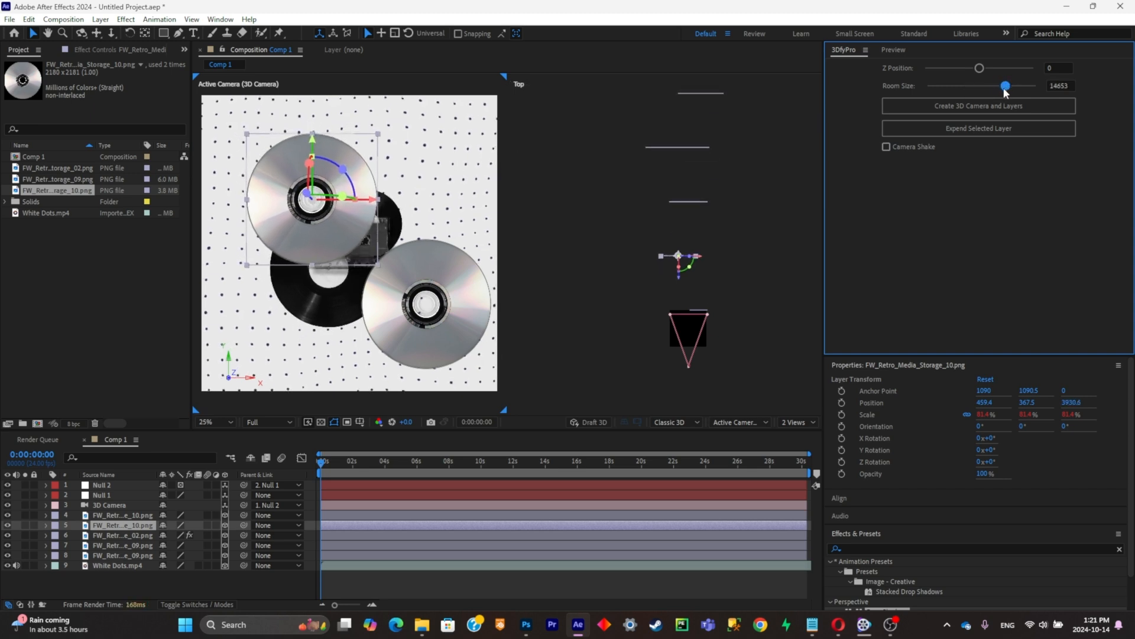
left_click_drag(1004, 86, 957, 85)
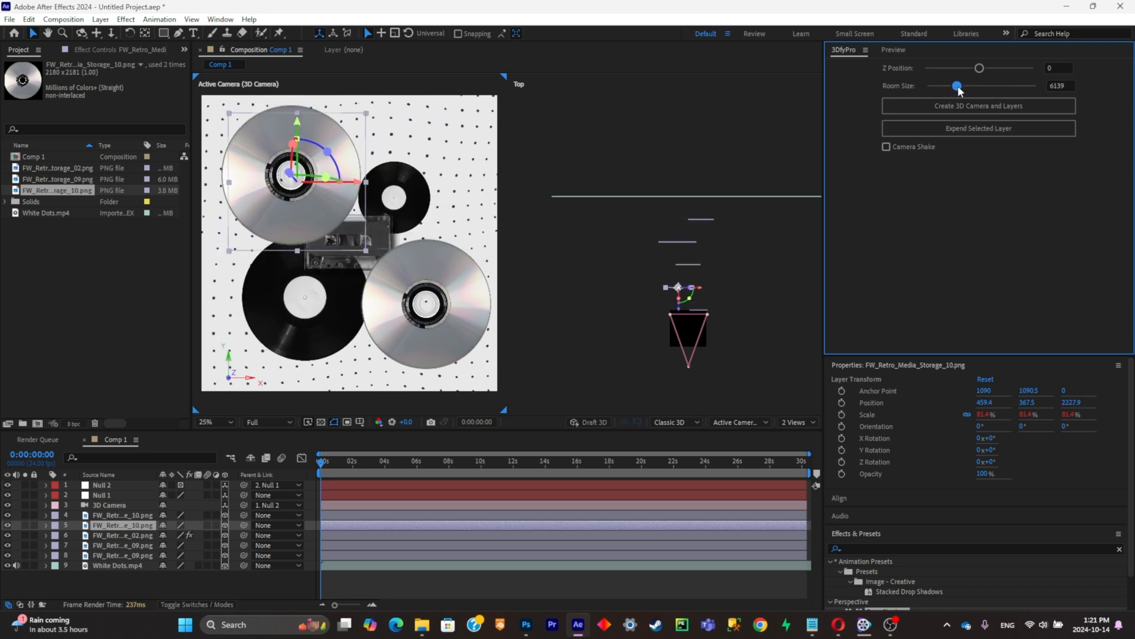
left_click_drag(958, 85, 991, 85)
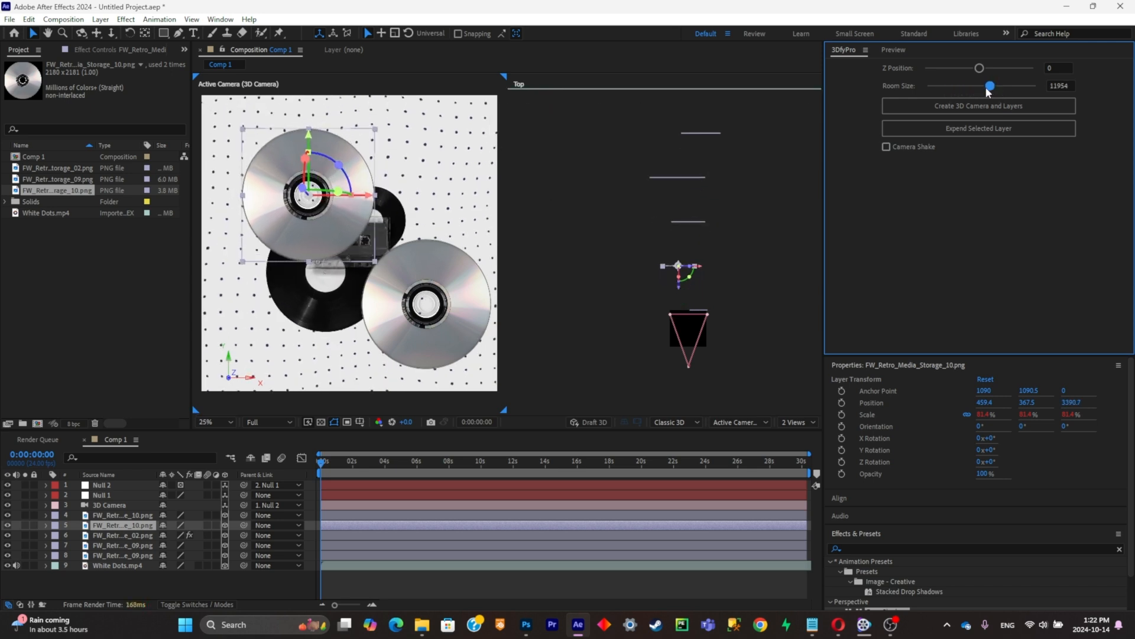
mouse_move(936, 166)
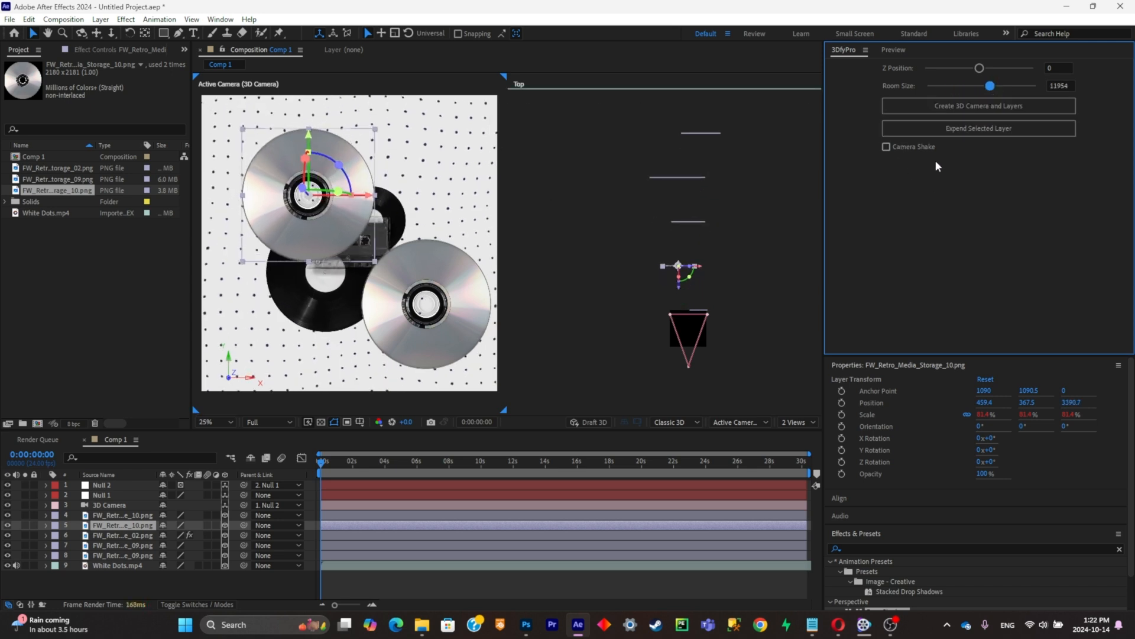
Enable Camera Shake in 3DifyPro and lower its intensity to 1.51.
left_click(886, 146)
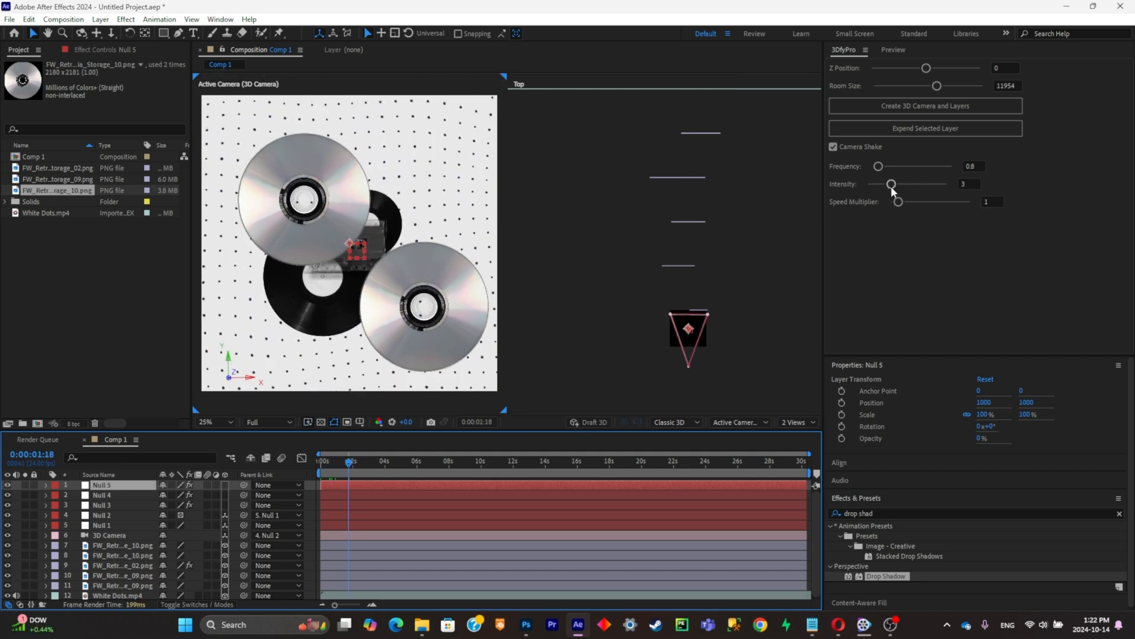
left_click_drag(890, 184, 880, 184)
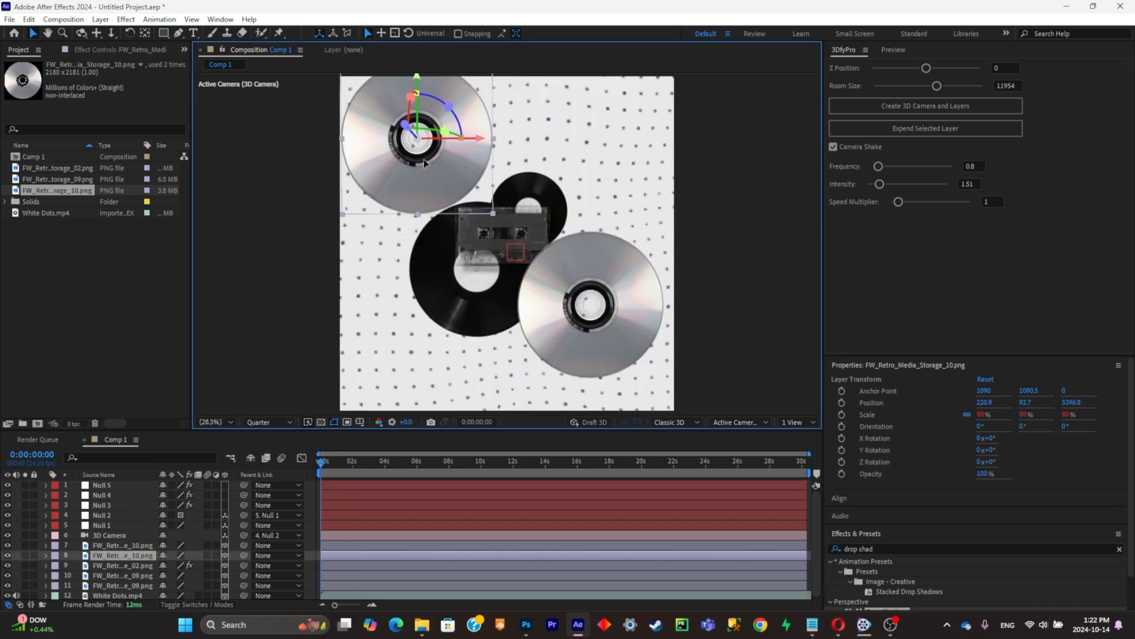
Select the lower vinyl record layer to adjust, then select Null 1.
left_click(123, 575)
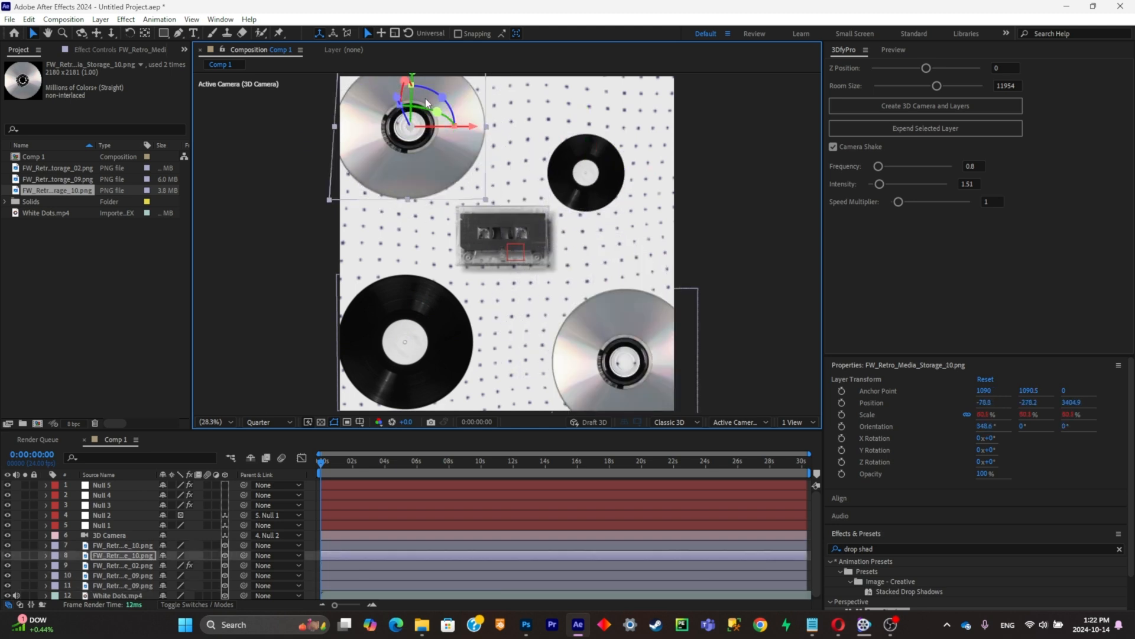
left_click(122, 575)
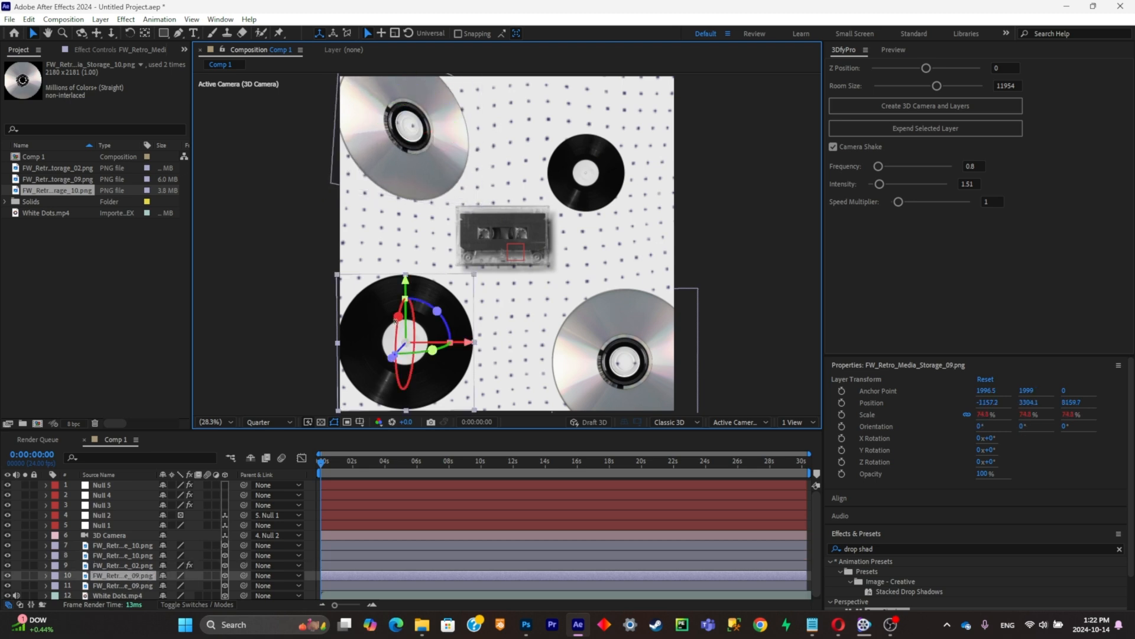
left_click(102, 525)
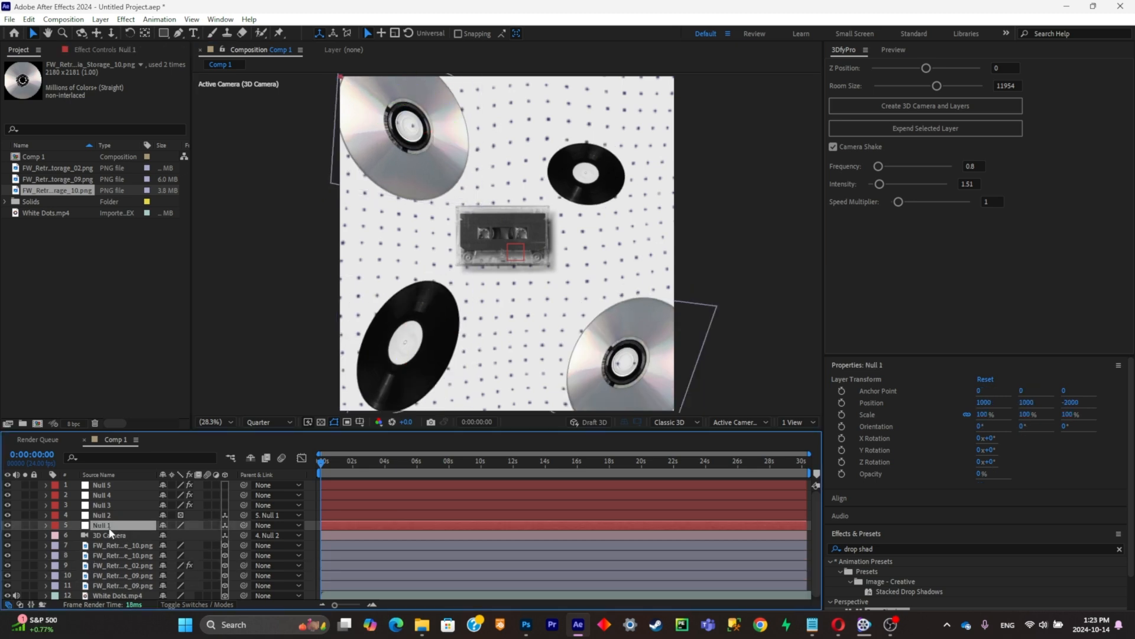
Keyframe Null 1's Position at 0s and again near the five-second mark.
left_click(45, 525)
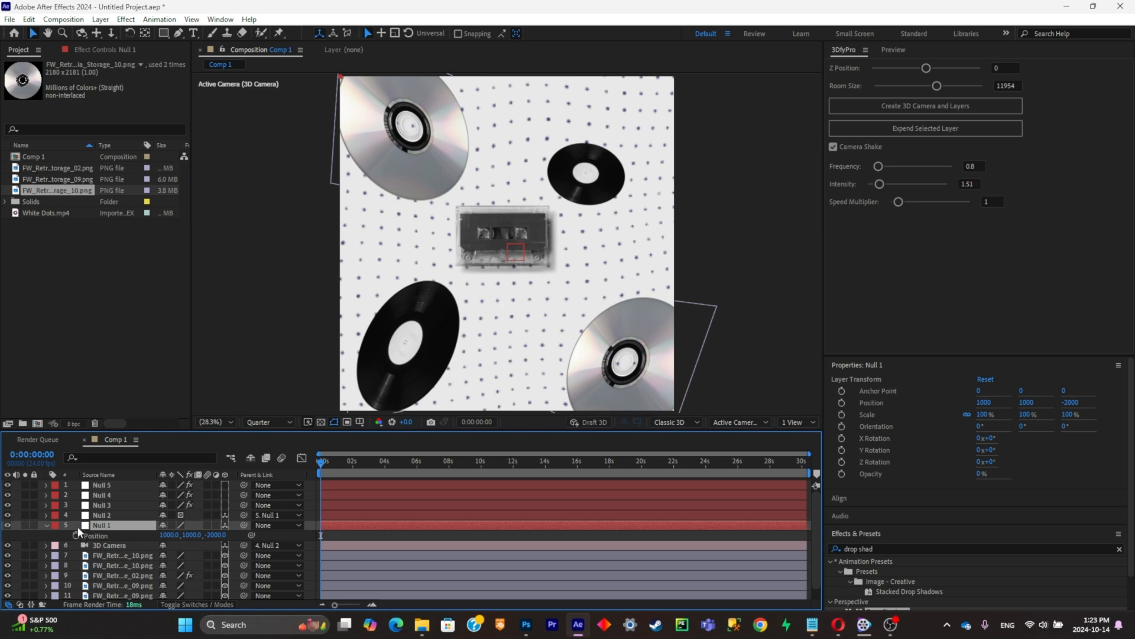
left_click(75, 535)
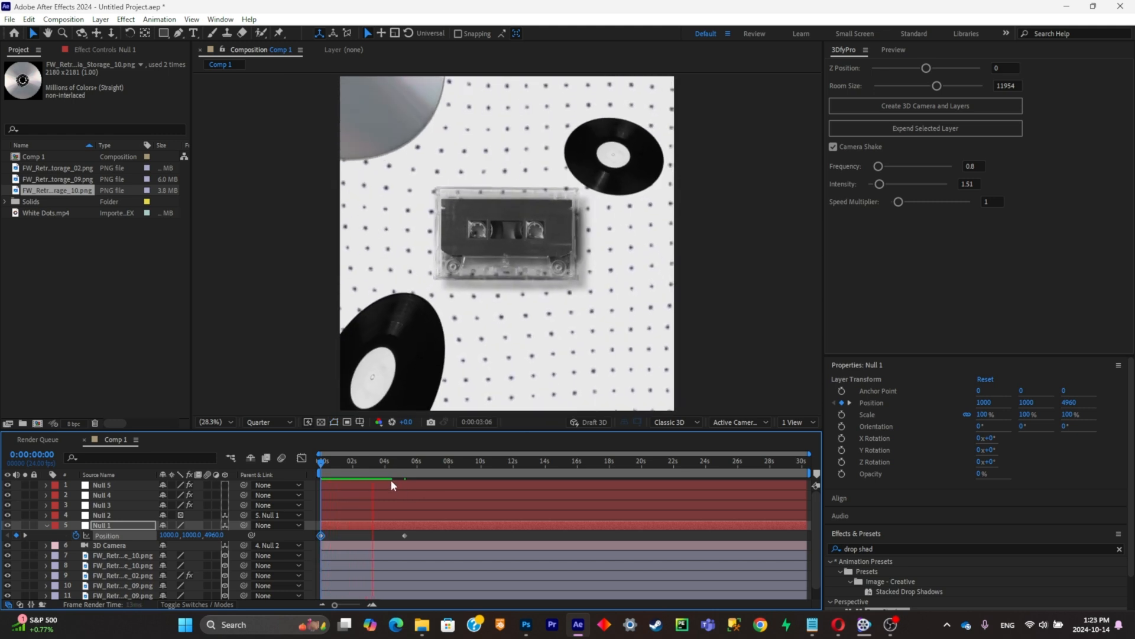
left_click(404, 460)
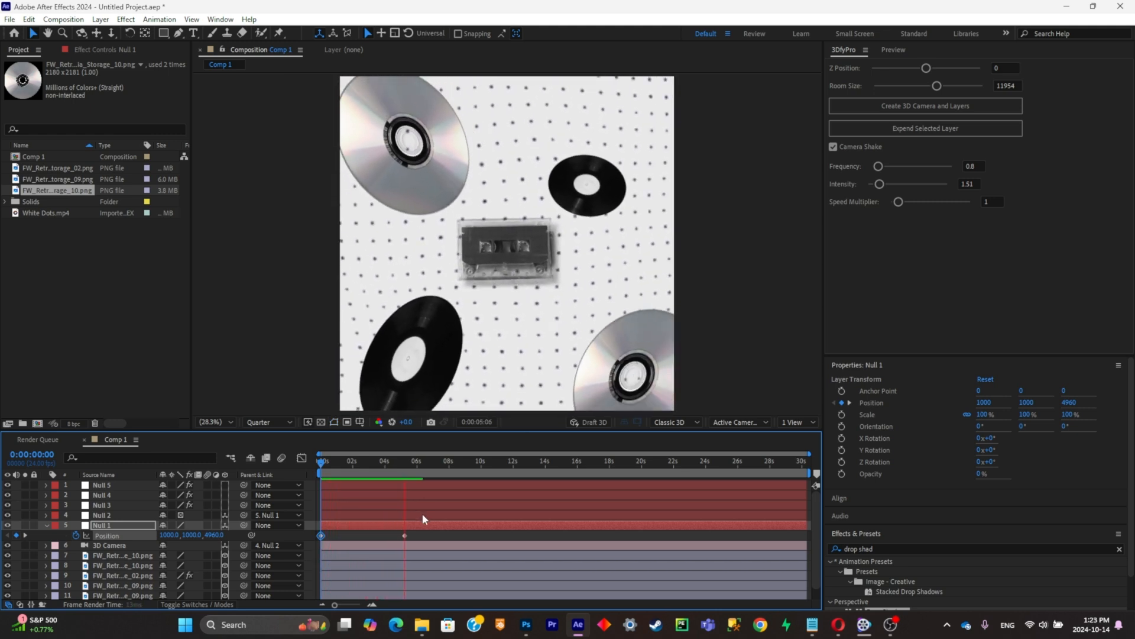
left_click(413, 461)
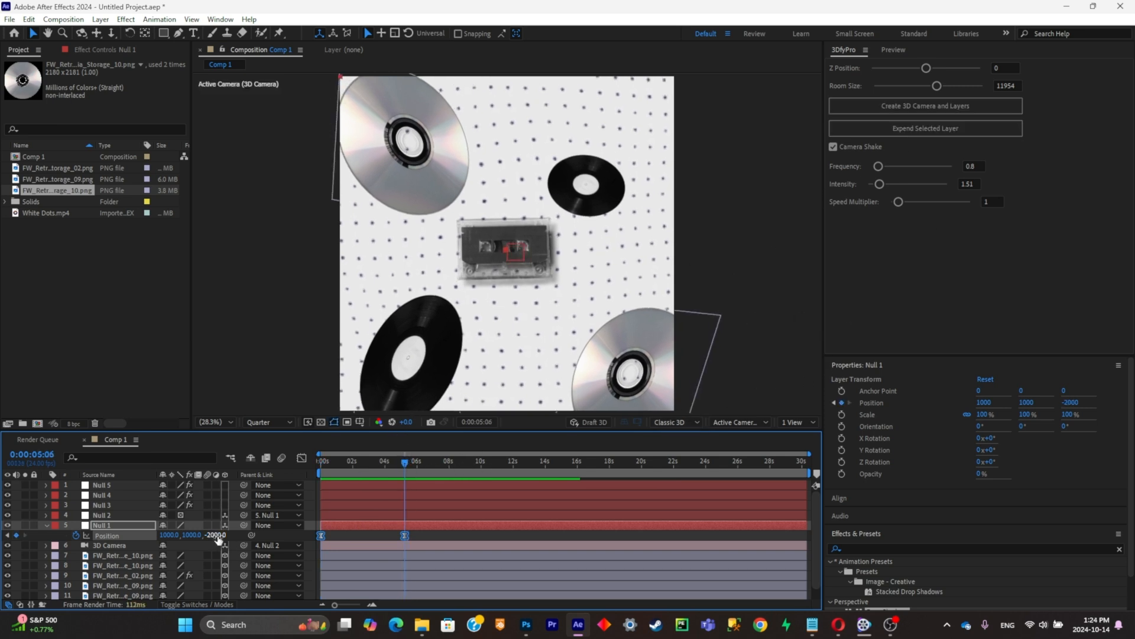
Scrub Null 1's ending Z position to -7081, then deselect the layer.
left_click_drag(217, 535, 196, 535)
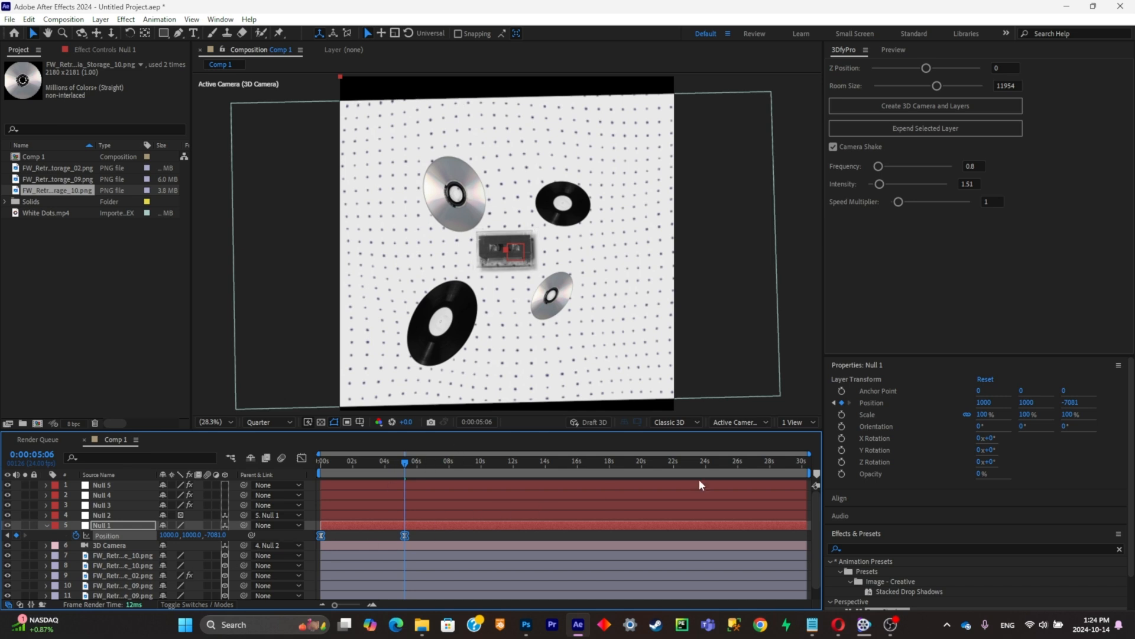
scroll("down", 3)
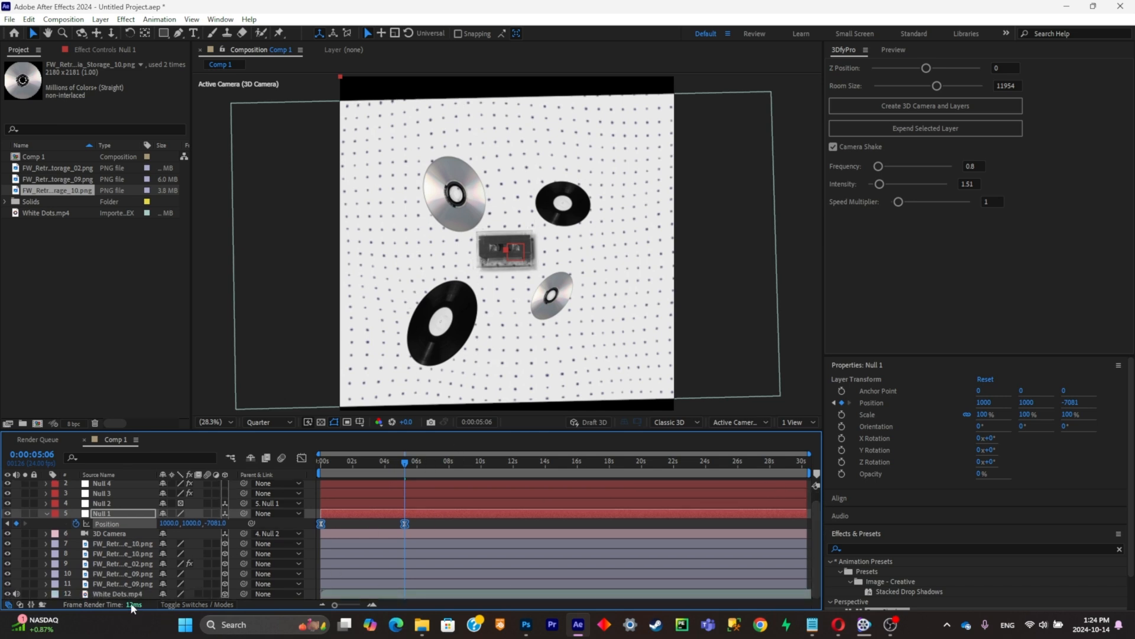
left_click(120, 593)
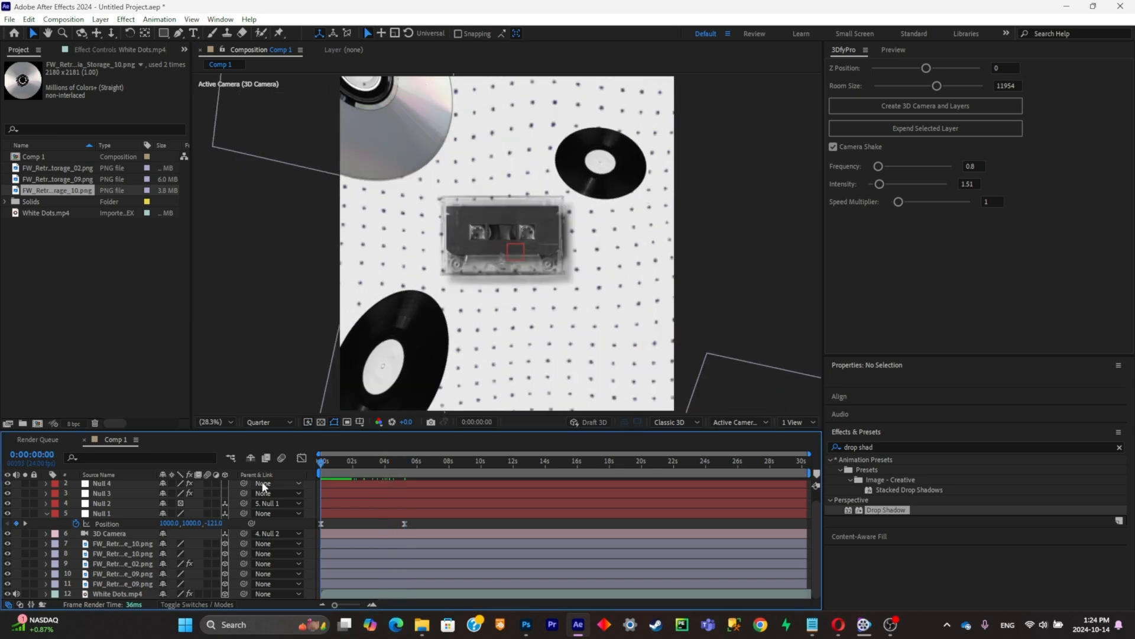
mouse_move(263, 493)
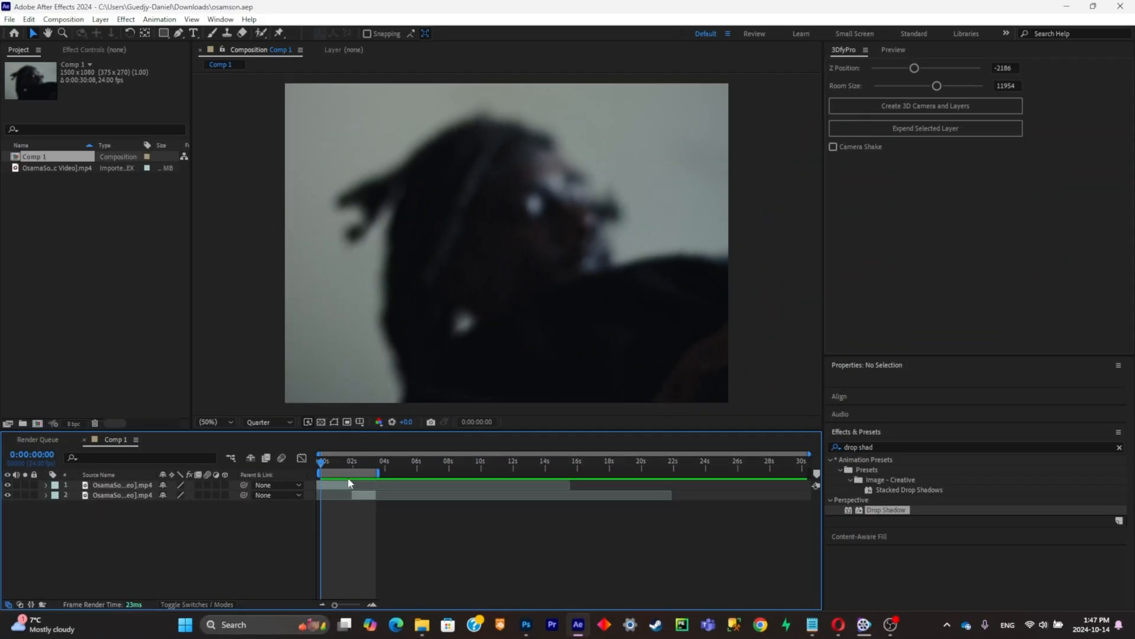
mouse_move(348, 469)
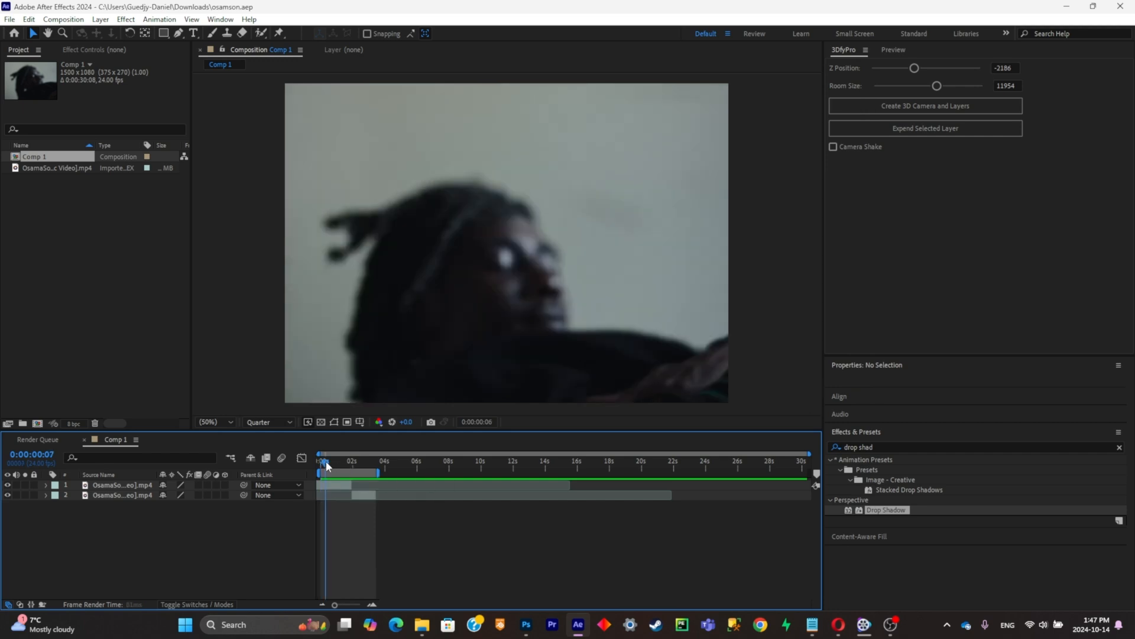
Scrub the music video clip to the kitchen shot around 0:00:01:20.
left_click_drag(325, 462, 356, 462)
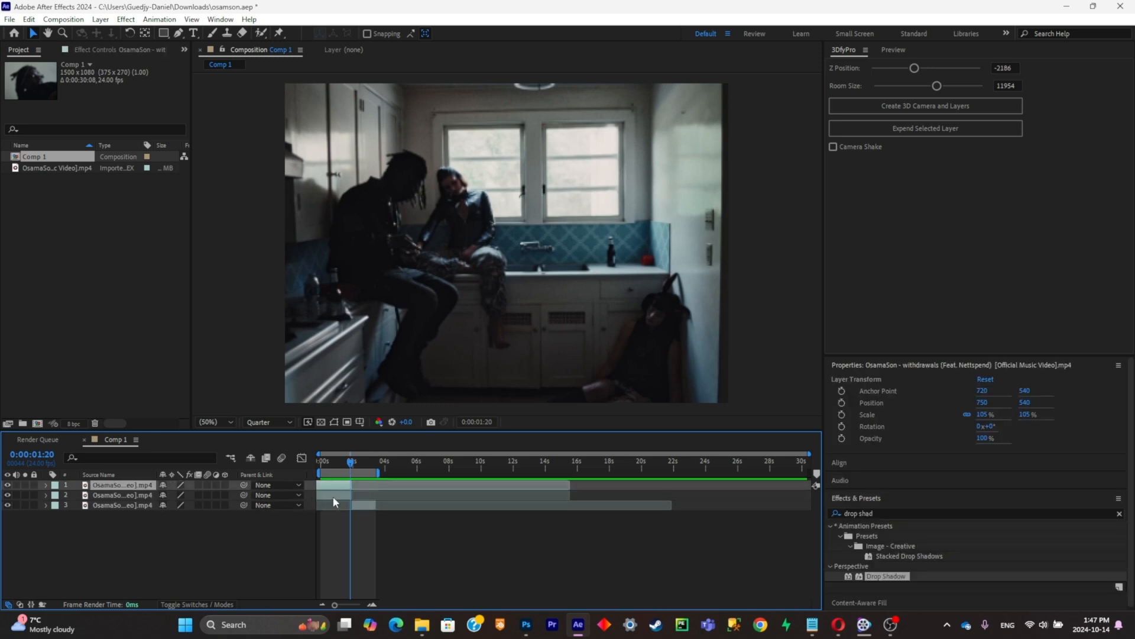
Freeze the top kitchen clip layer with Time > Freeze On Last Frame.
right_click(334, 502)
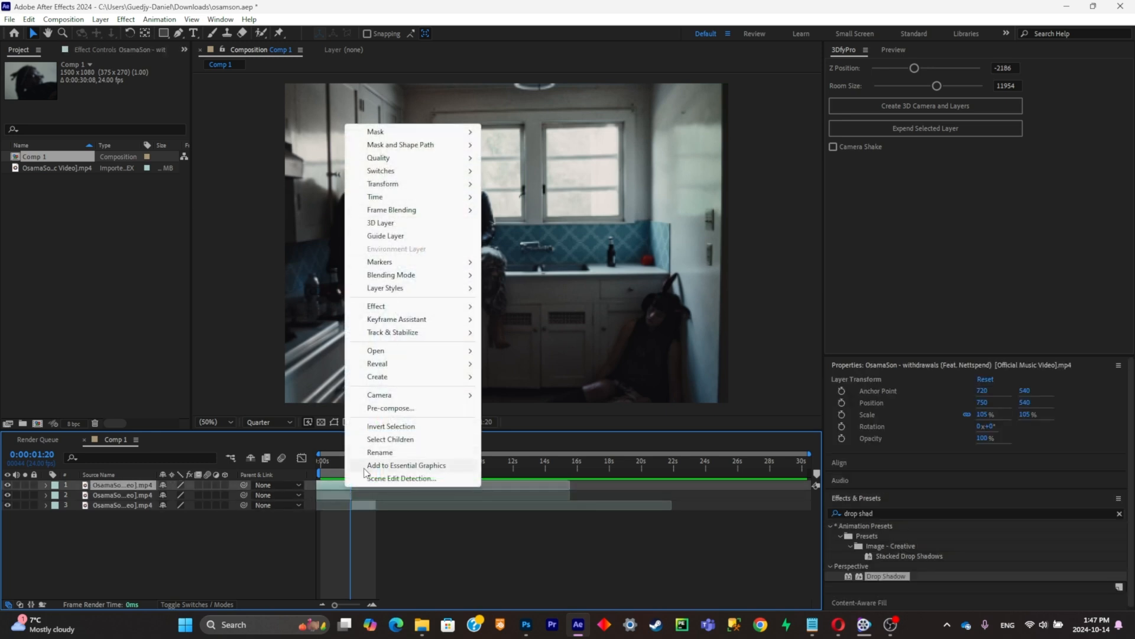
mouse_move(377, 196)
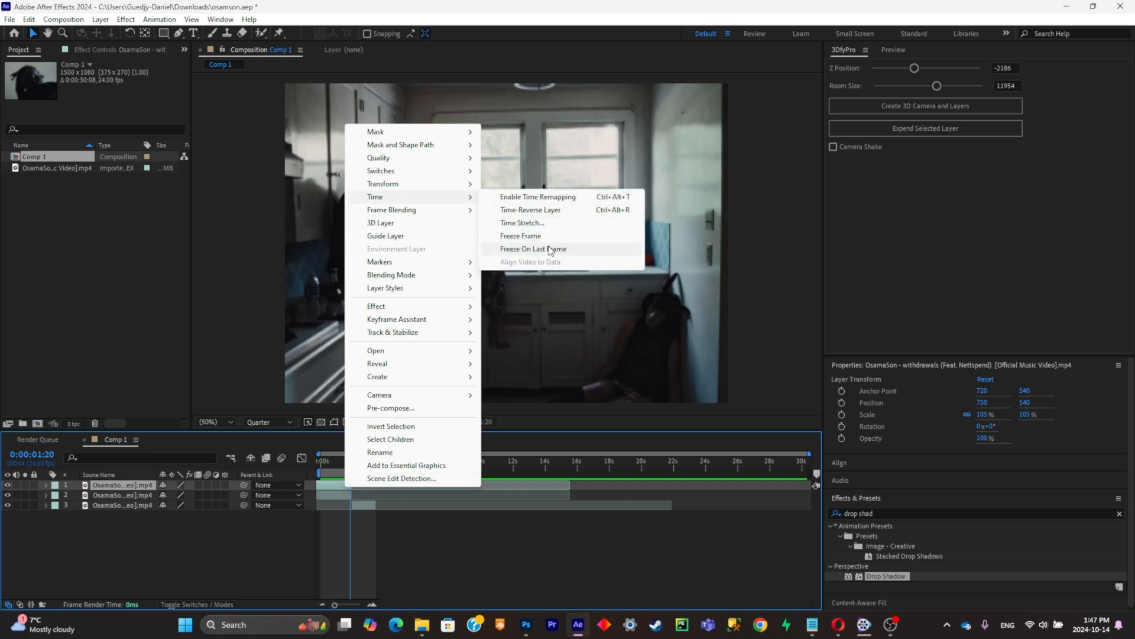
left_click(538, 196)
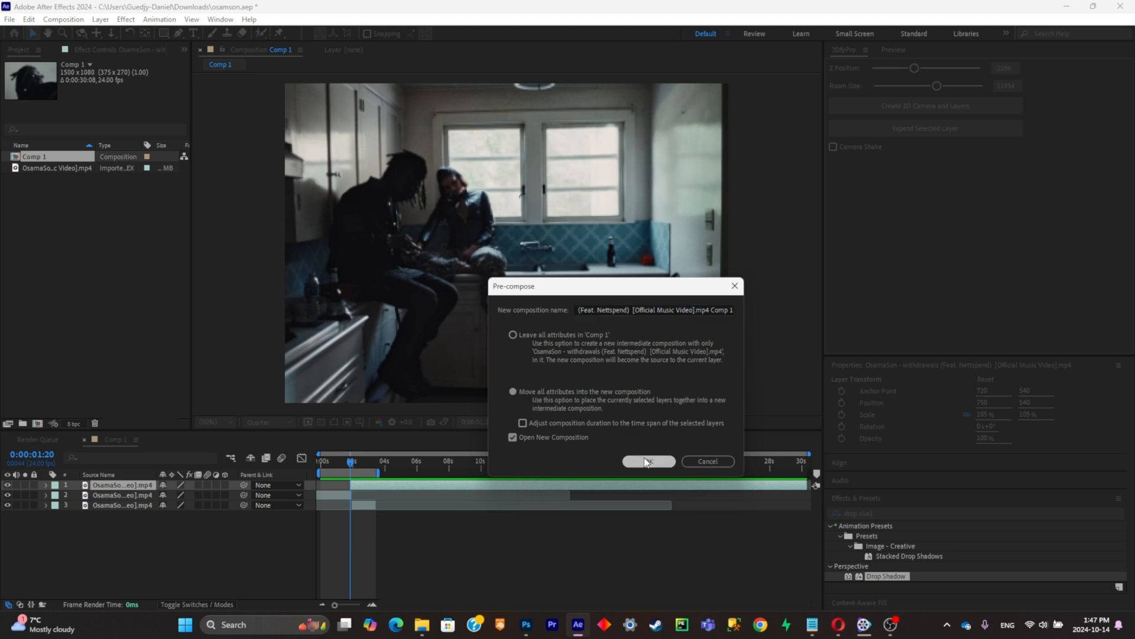
Confirm the pre-compose and generate a 3DifyPro camera with depth nulls.
left_click(648, 462)
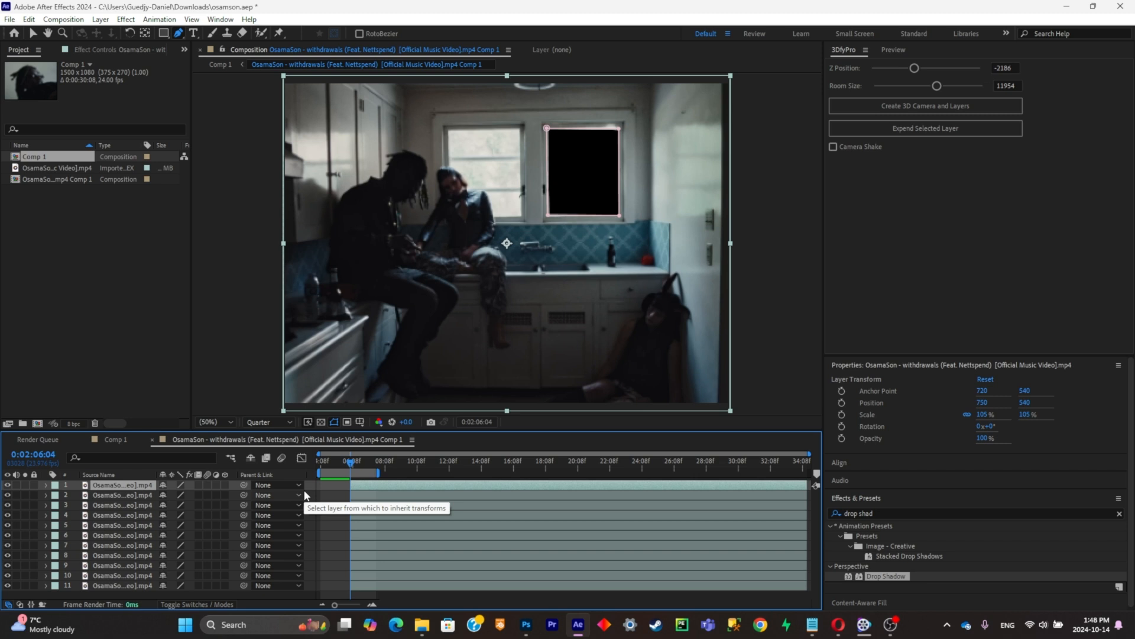
mouse_move(210, 535)
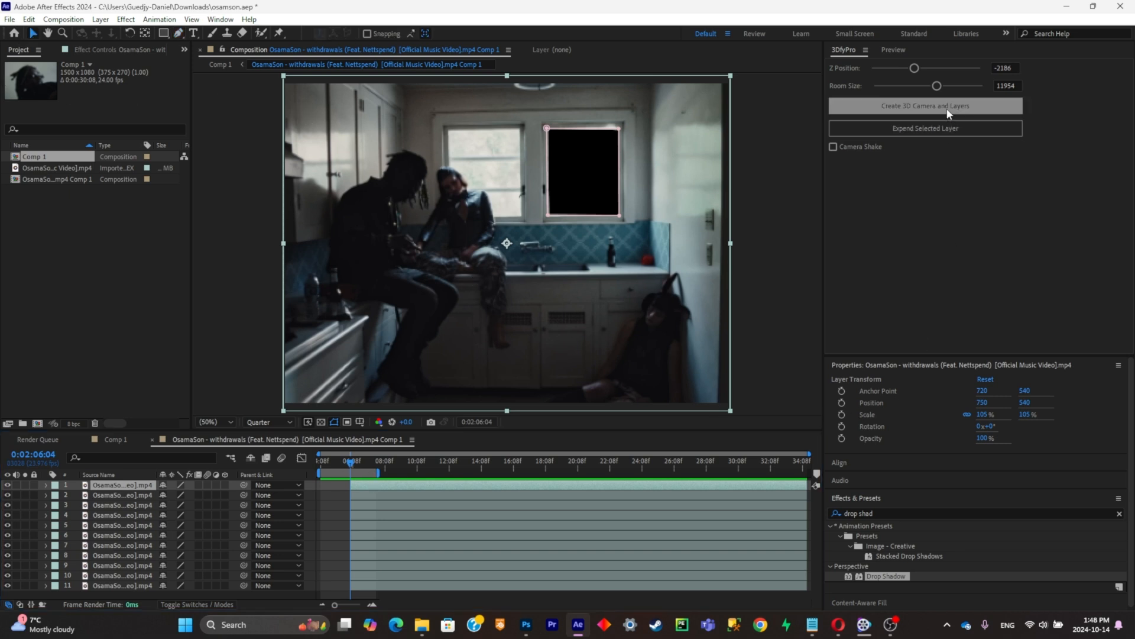
left_click(925, 106)
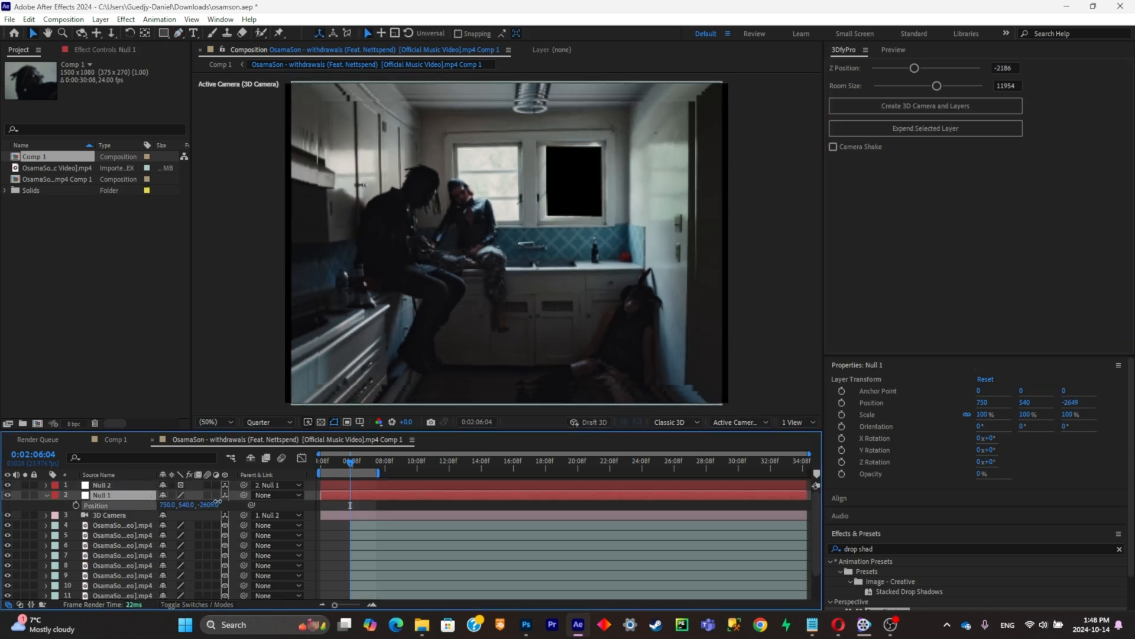